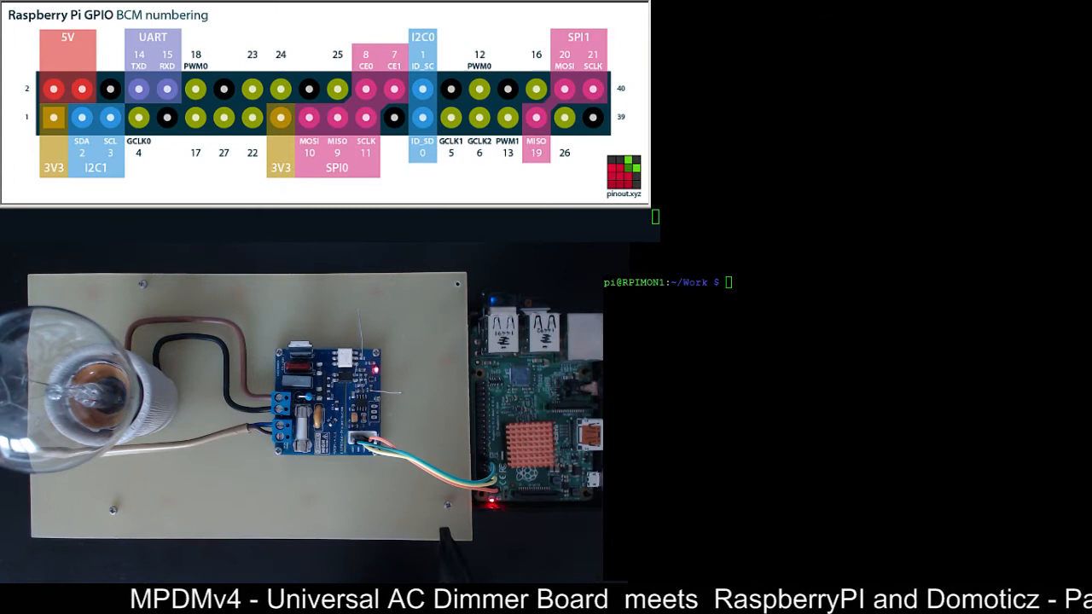
mouse_move(304, 63)
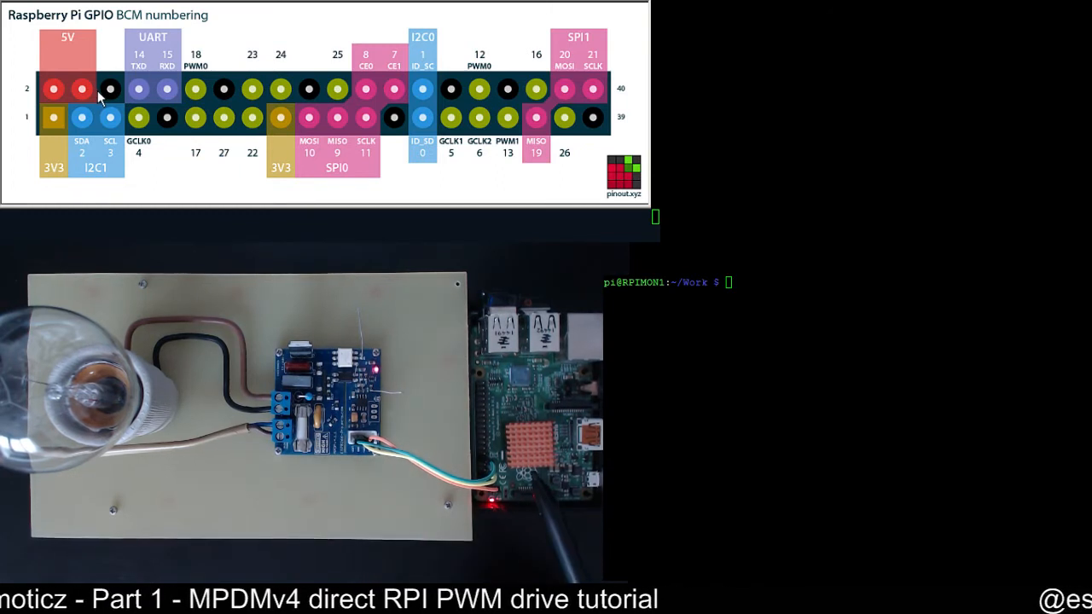
mouse_move(199, 89)
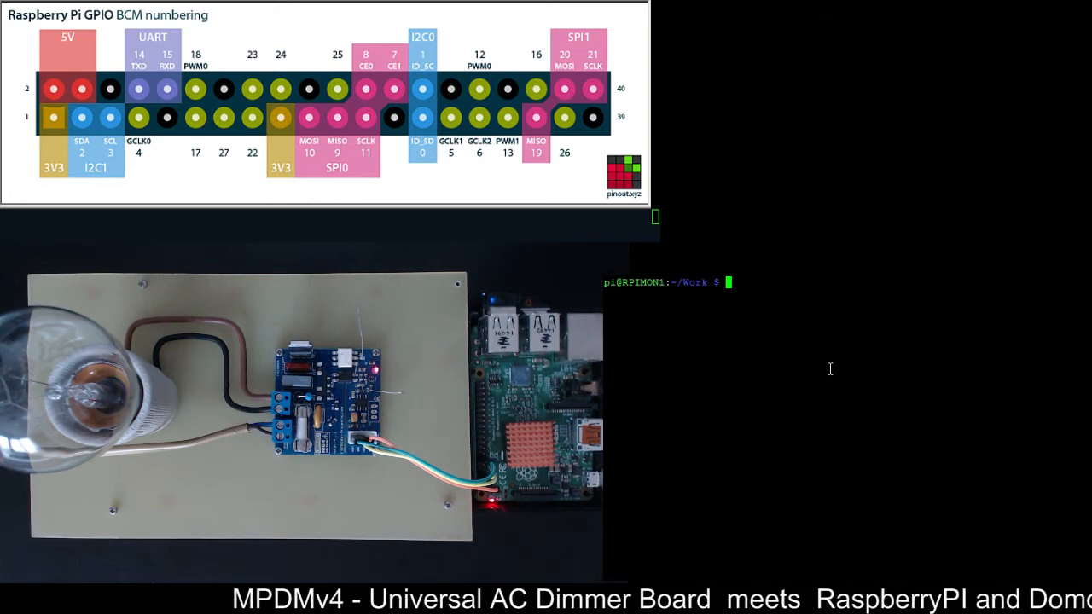
List the Work folder's contents with ls -la, then change into the pigpio folder.
type("ls -la")
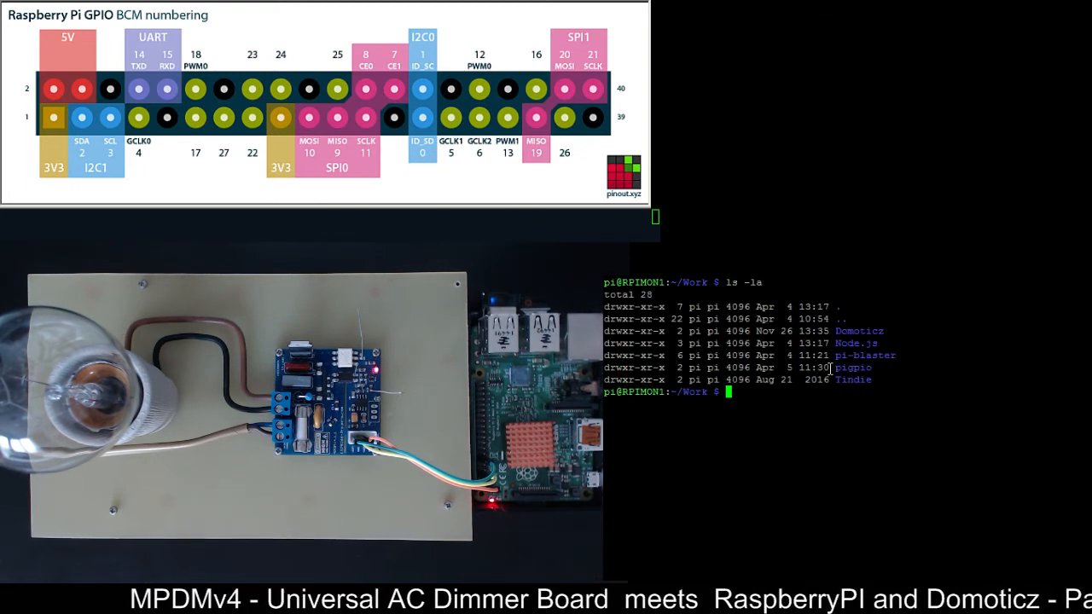
type("cd pi")
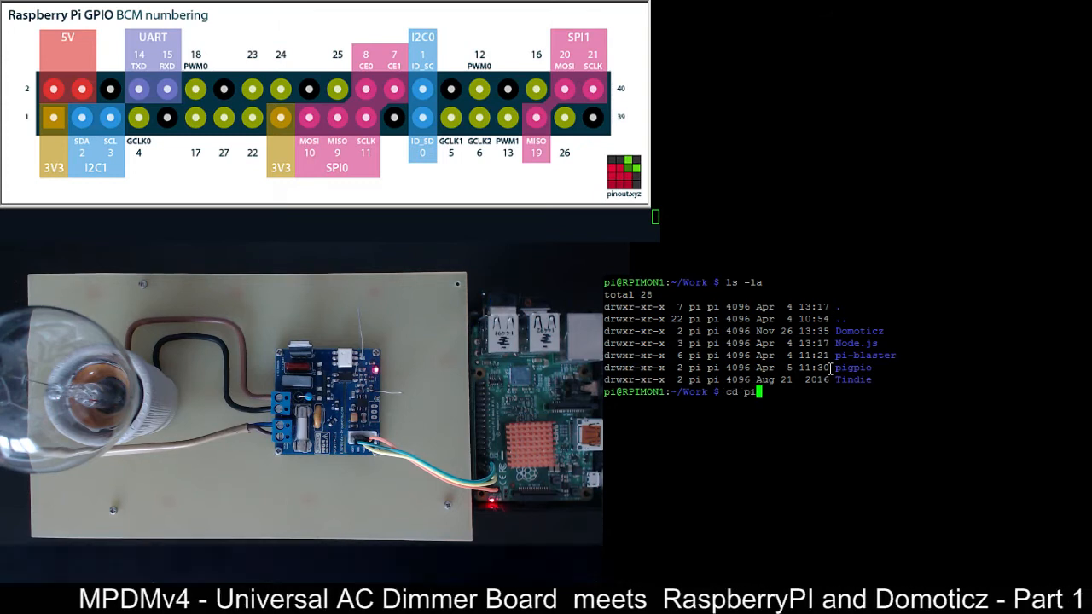
key("Return")
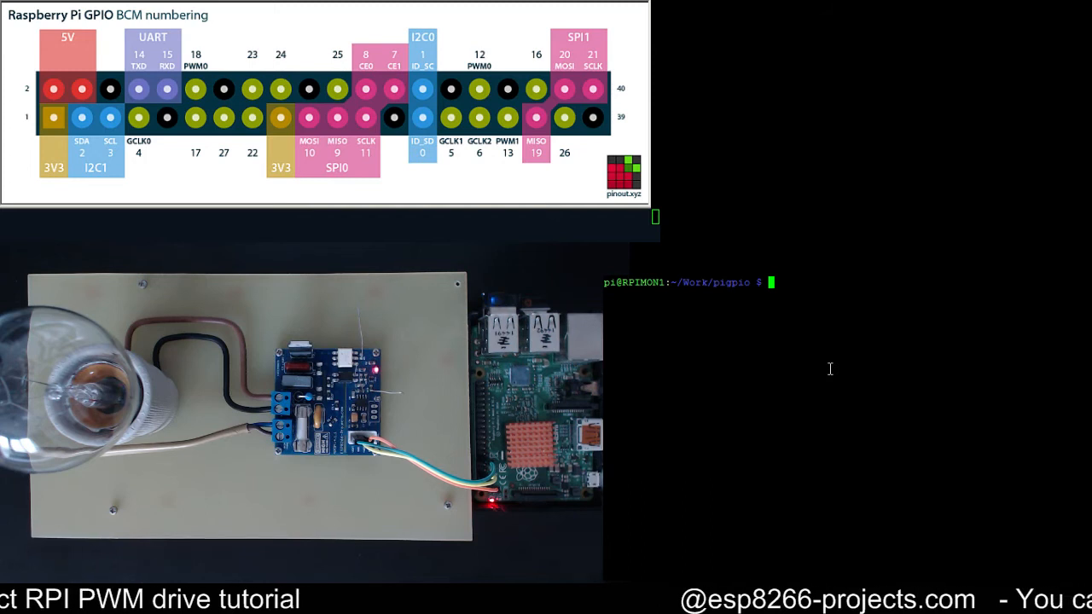
List the pigpio folder's files and print install.sh's download-and-build commands.
type("ls -la")
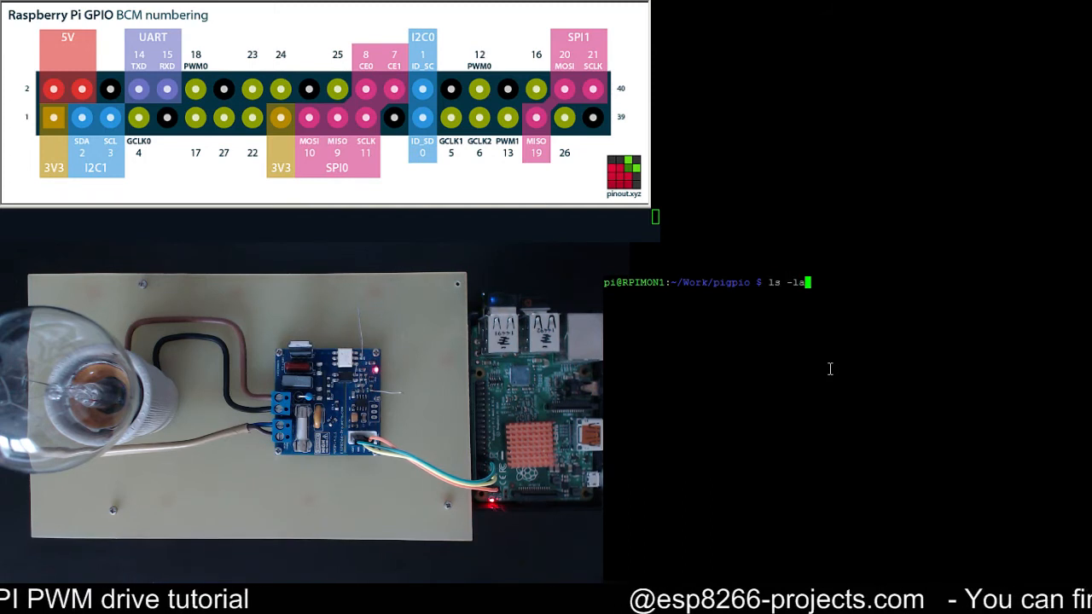
key("Return")
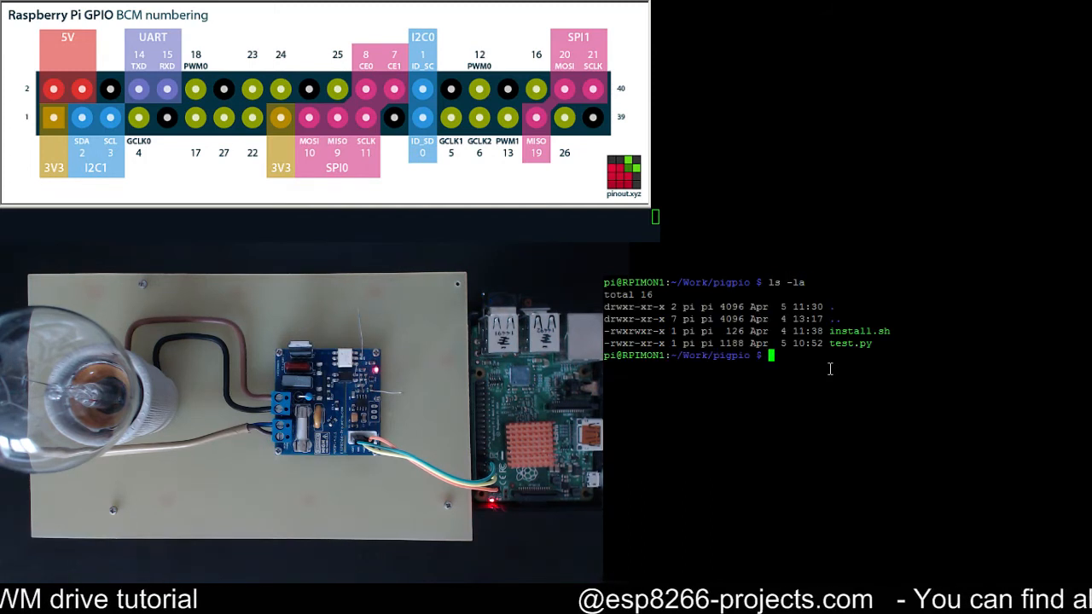
type("cat")
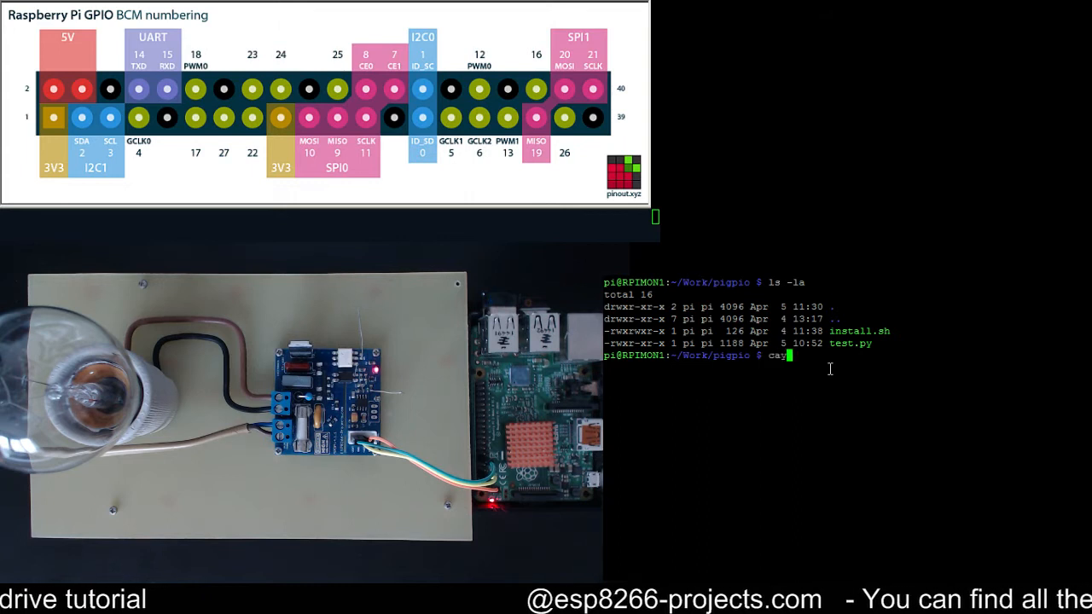
type("at install.sh")
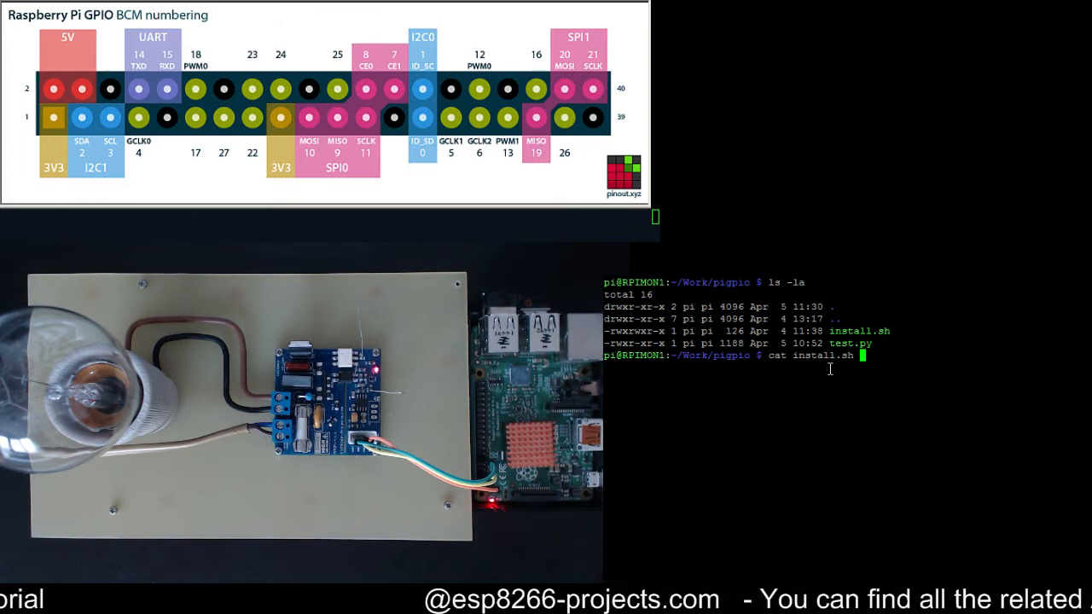
key("Return")
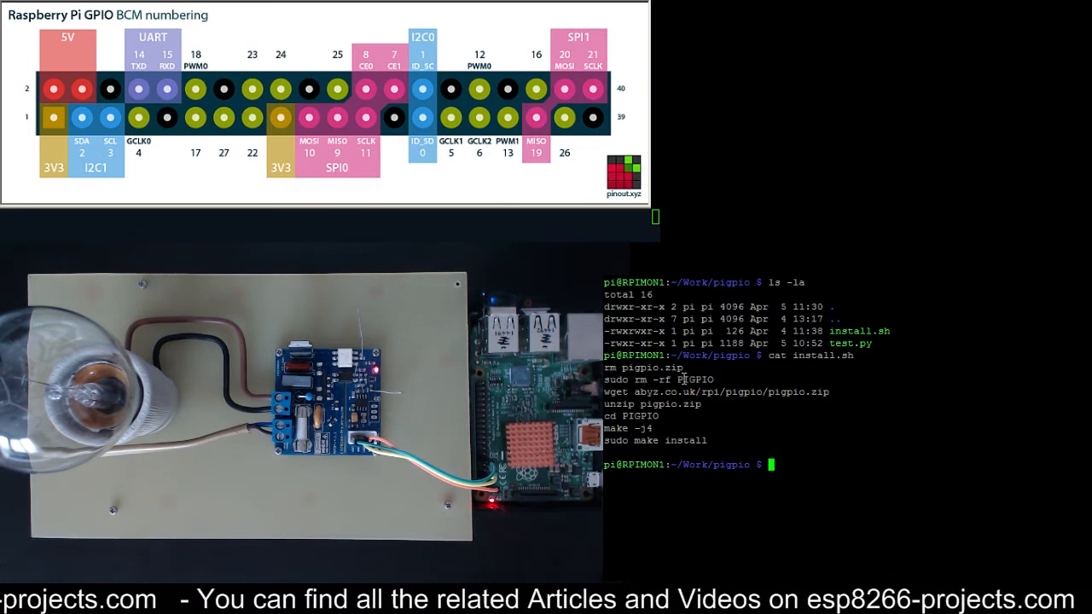
mouse_move(789, 359)
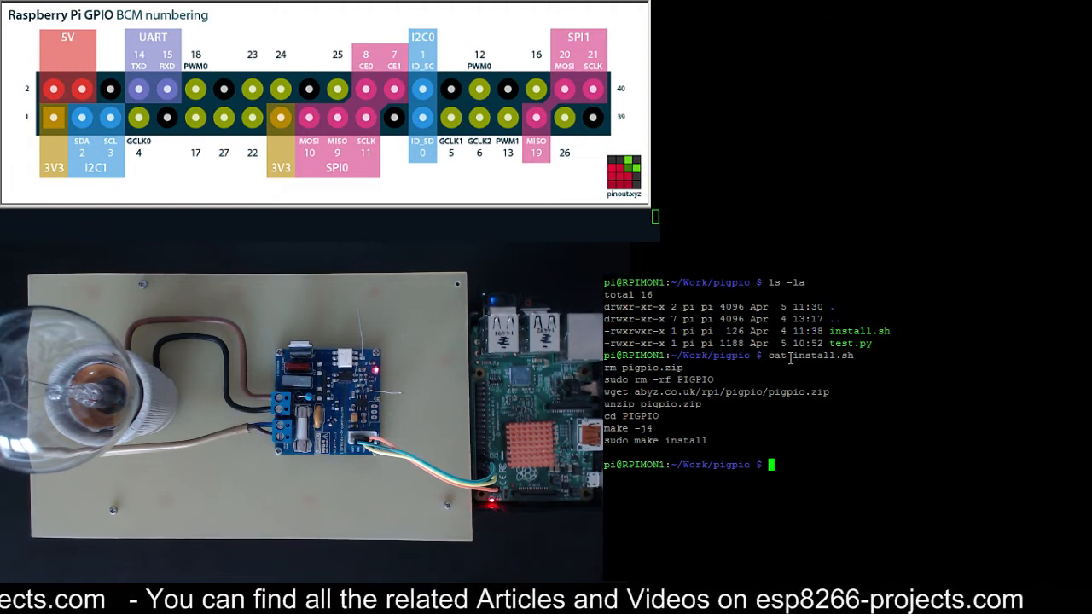
double_click(822, 356)
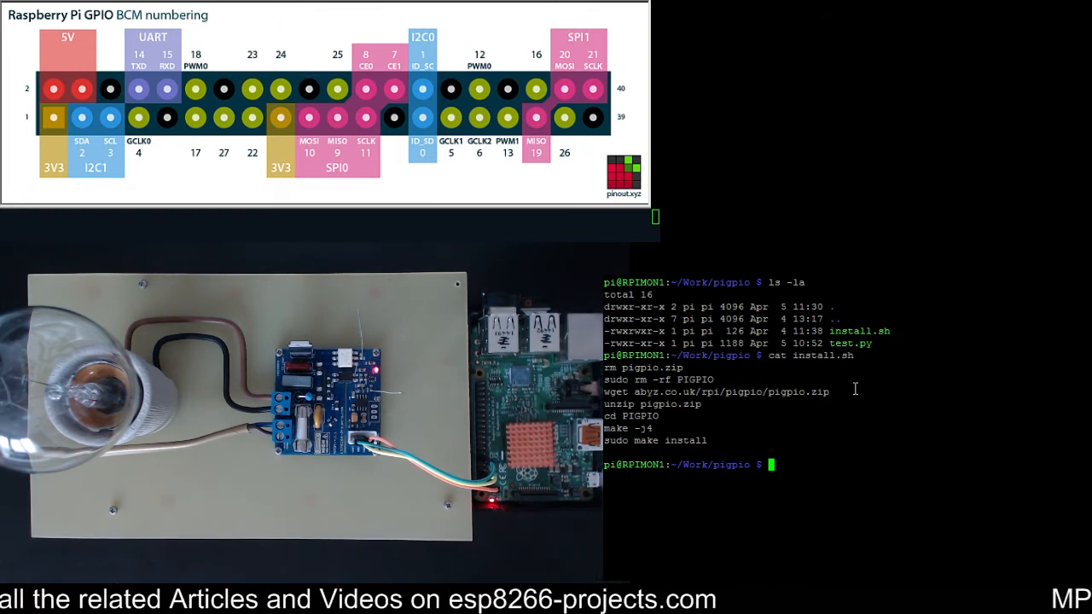
mouse_move(627, 390)
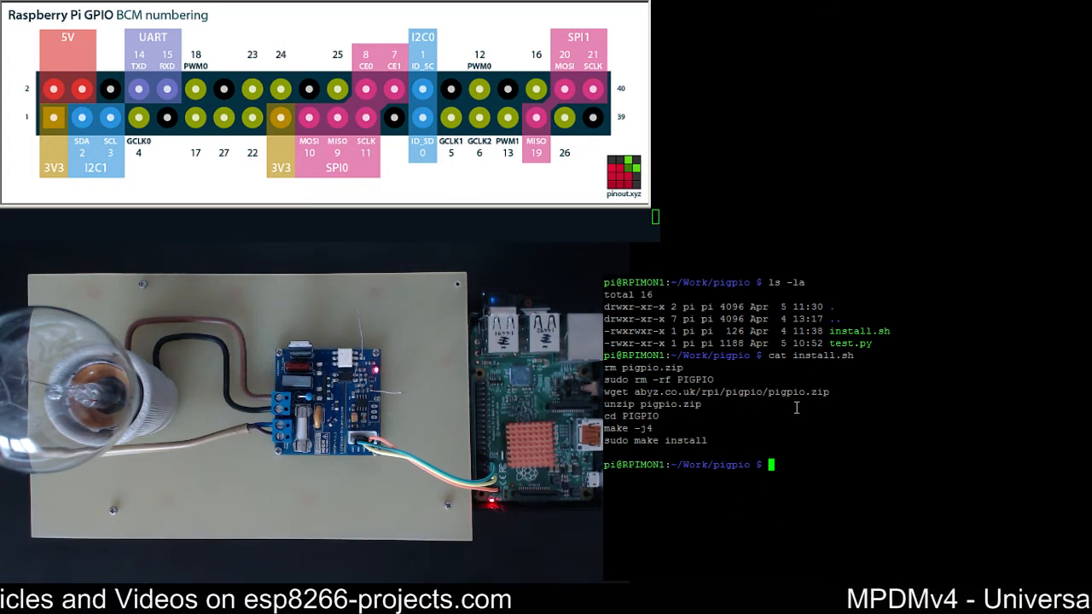
mouse_move(947, 438)
type("ls -la")
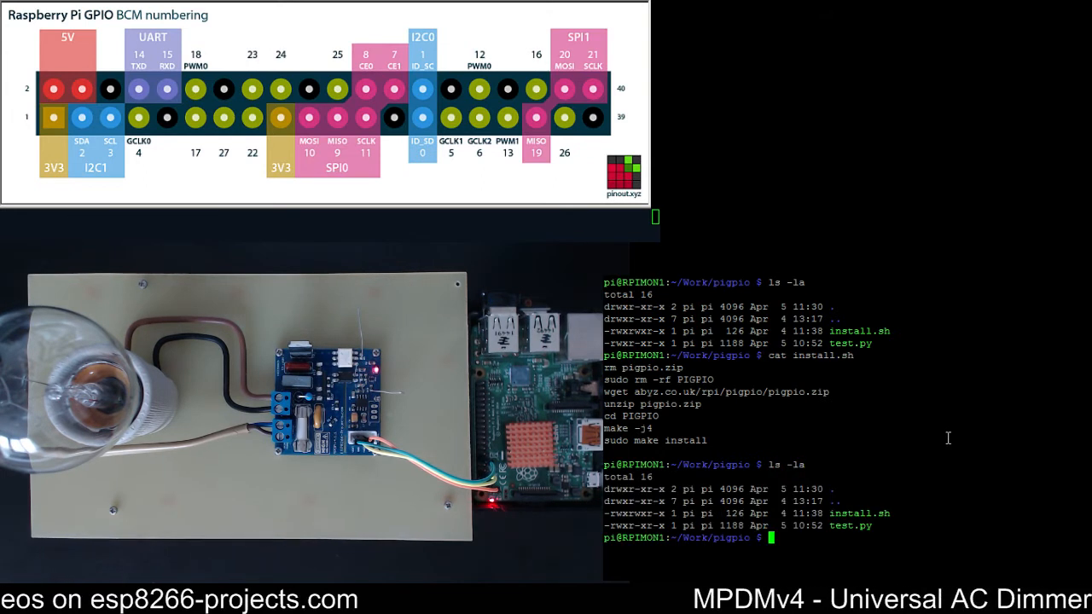
Print the working directory /home/pi/Work/pigpio and enter ./install.sh at the prompt.
type("pwd")
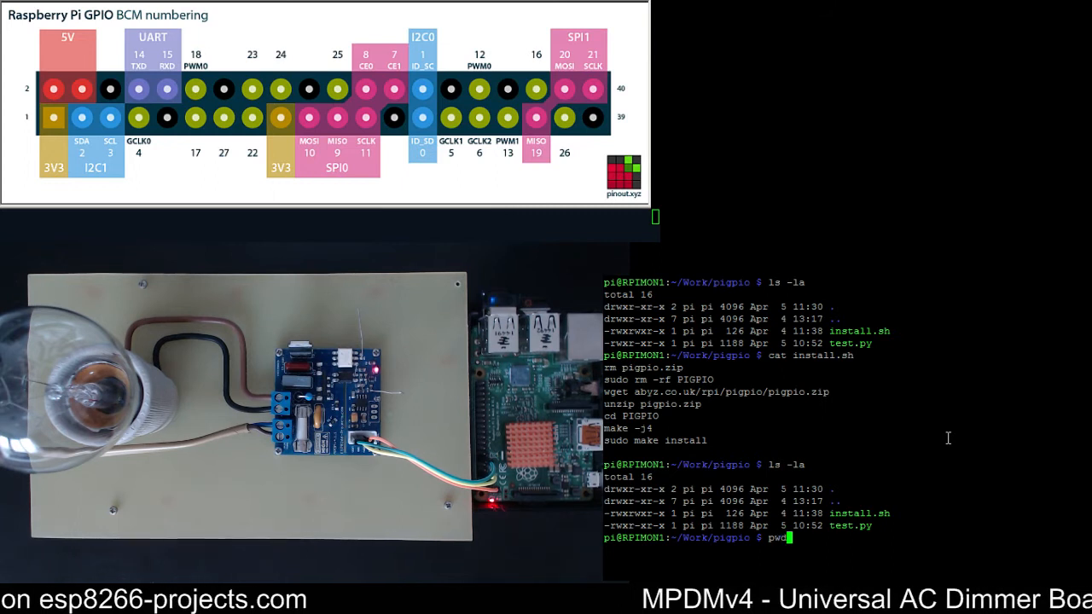
key("Return")
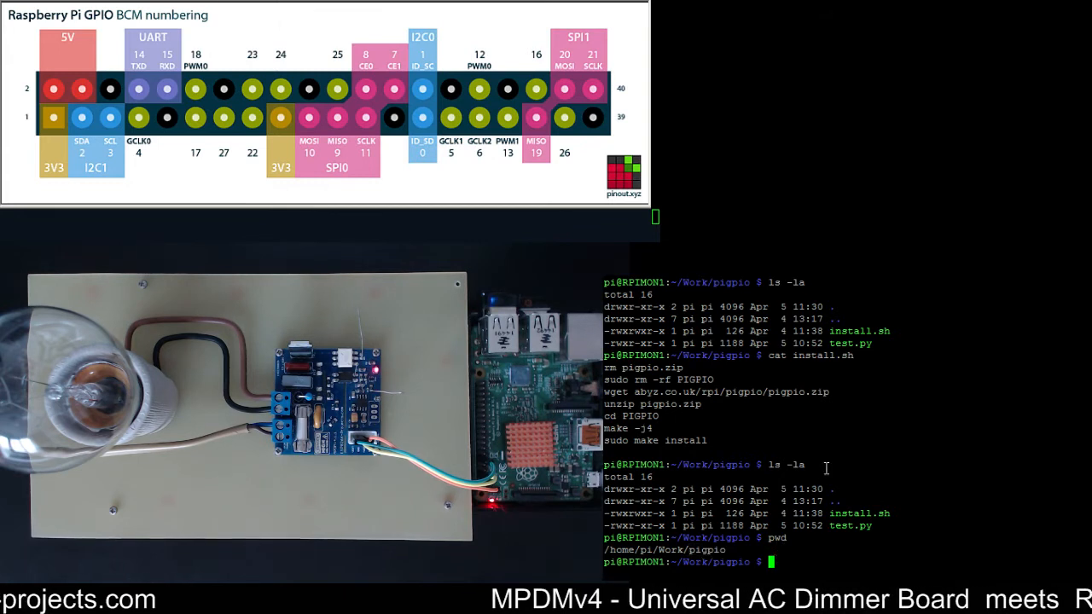
type("./install.sh")
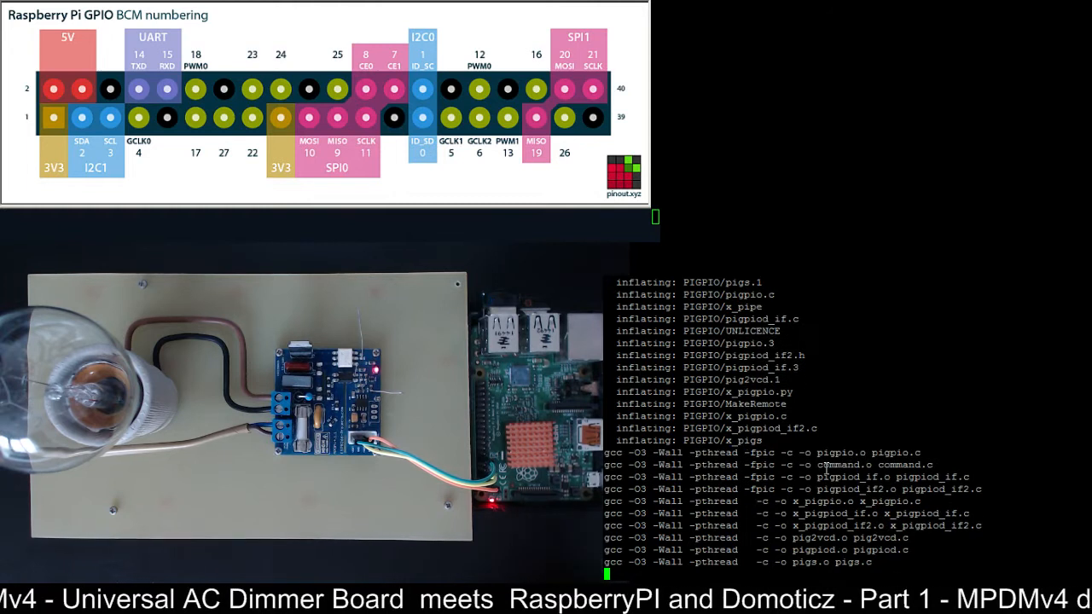
Let install.sh download, unzip and compile pigpio into the PIGPIO folder.
scroll("down", 3)
type("ls -la")
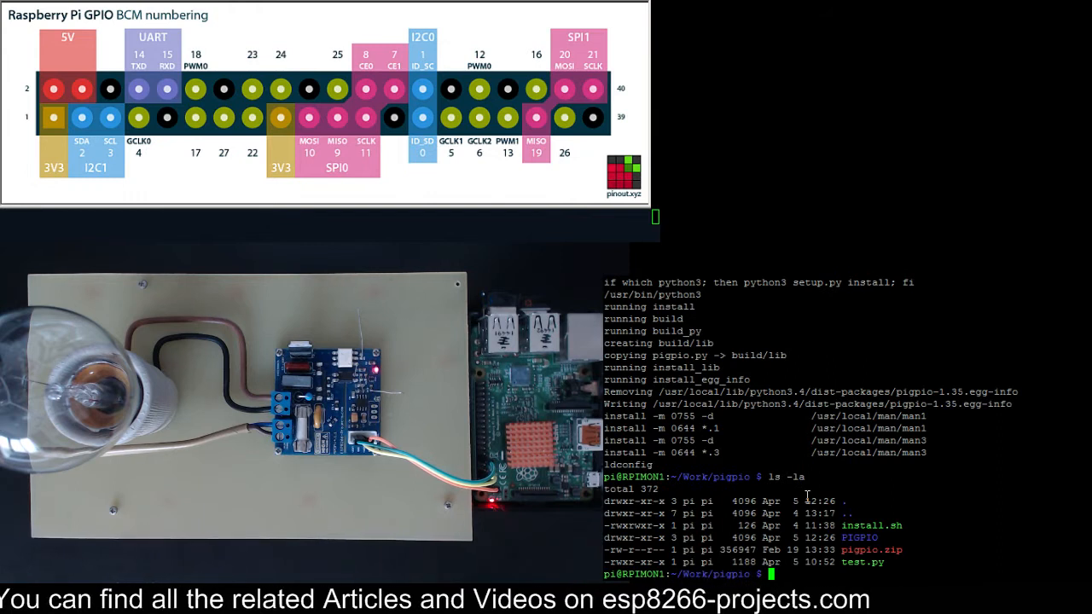
Copy test.py into the PIGPIO folder and change into it.
type("cp test.py")
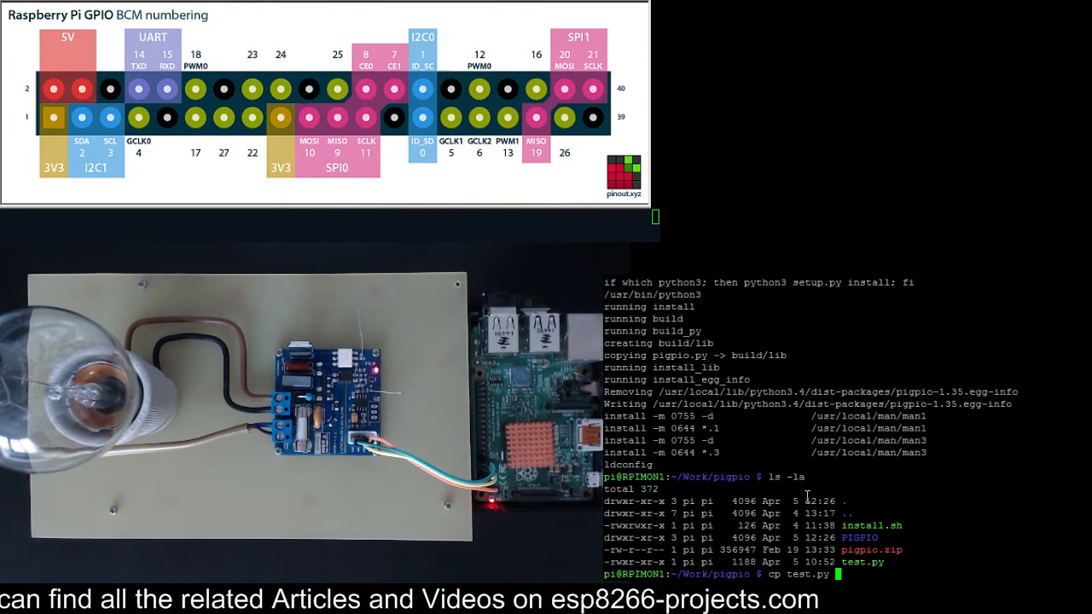
type("./PIGPIO/")
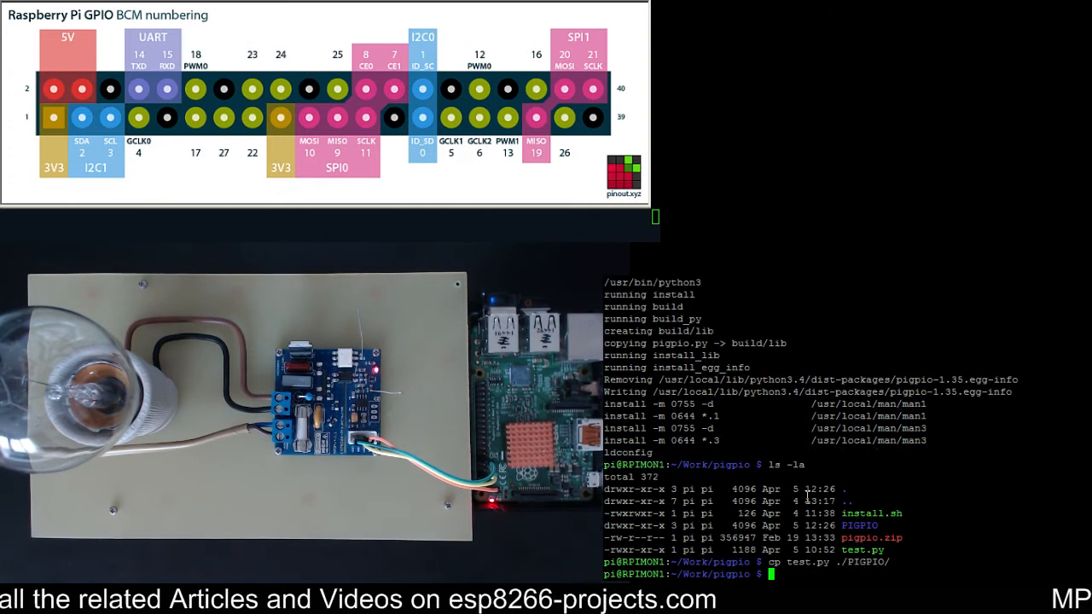
type("cd Pi")
type("sudo pigpiod")
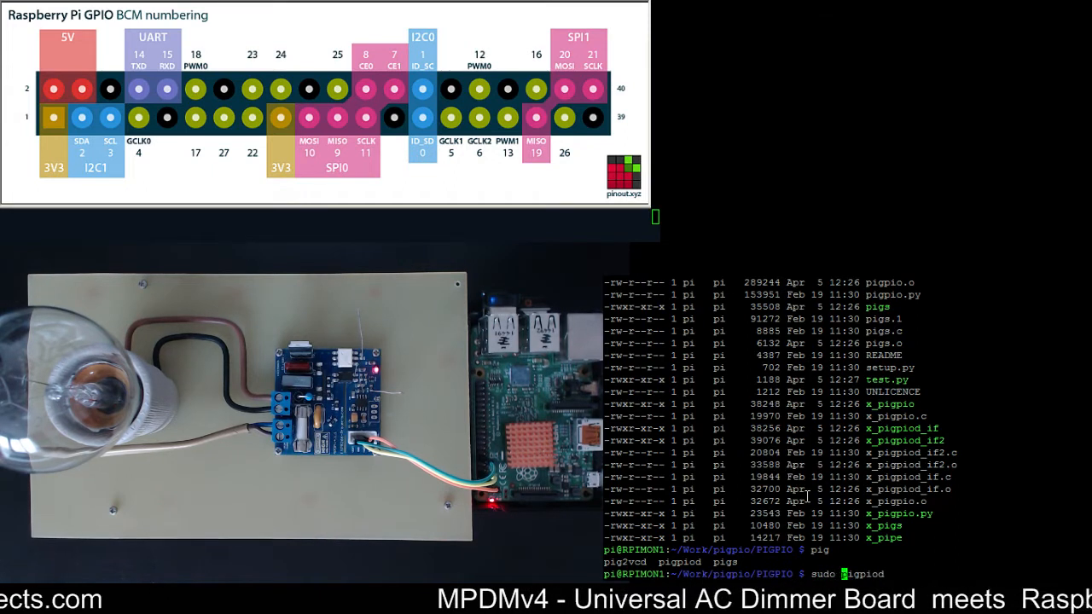
Try starting the pigpio daemon with sudo pigpiod.
key("Return")
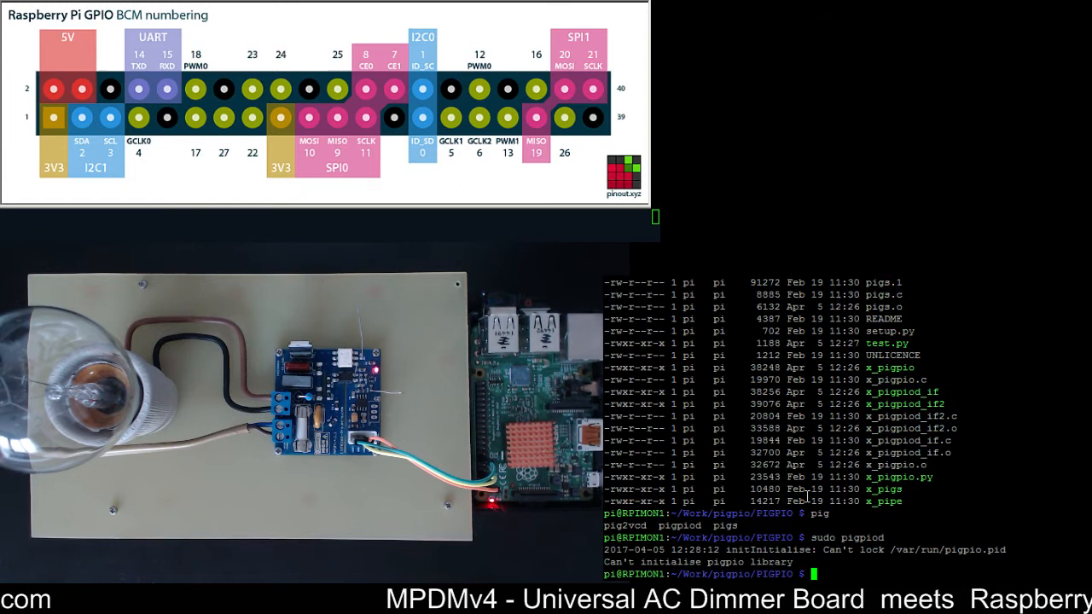
type("sudo pigpiod")
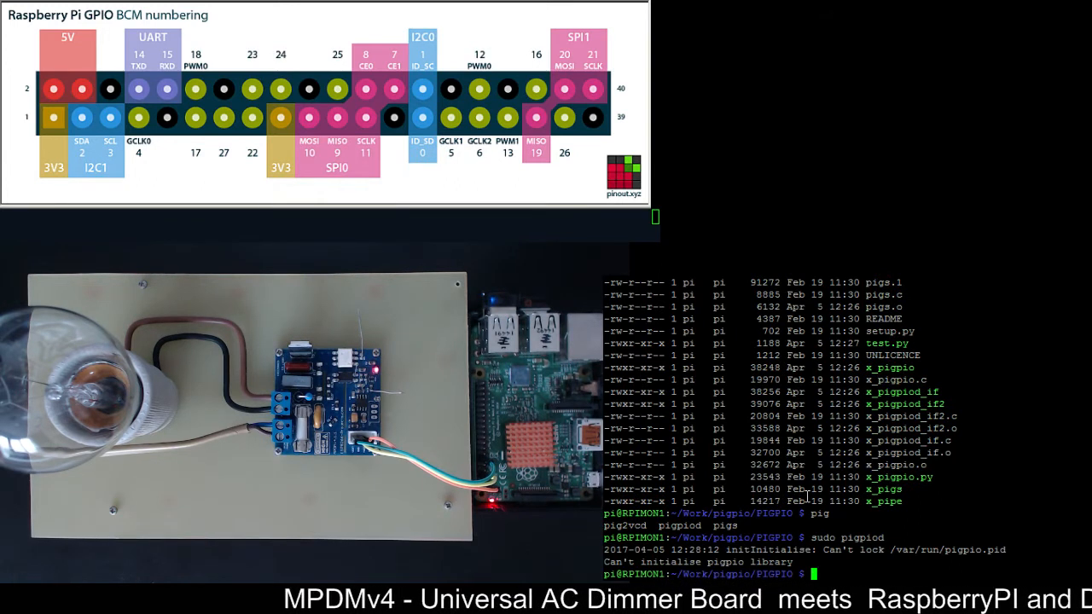
type("sudo pigpiod")
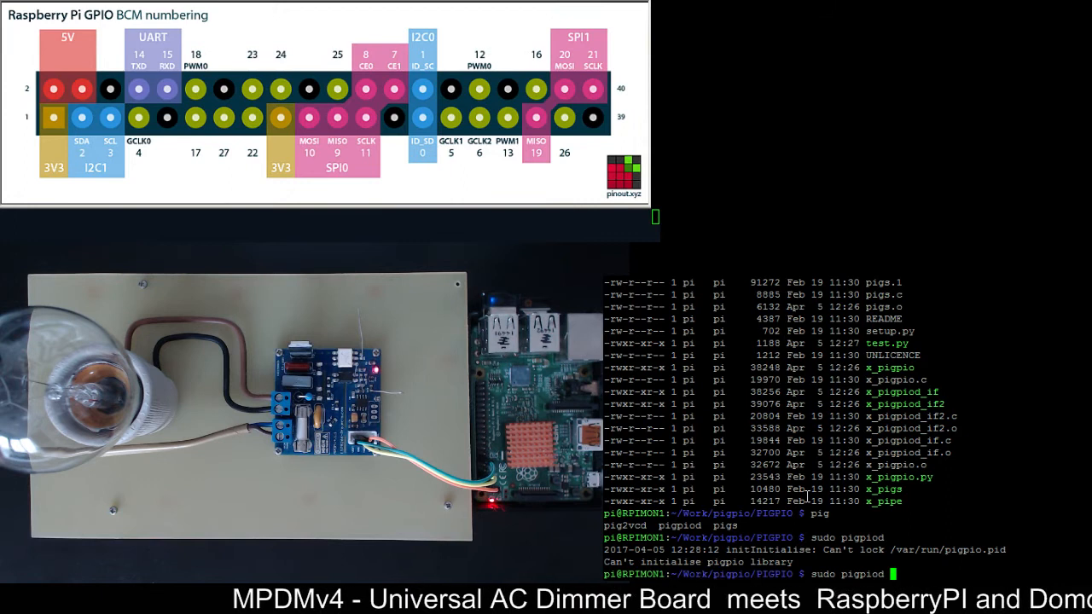
key("Return")
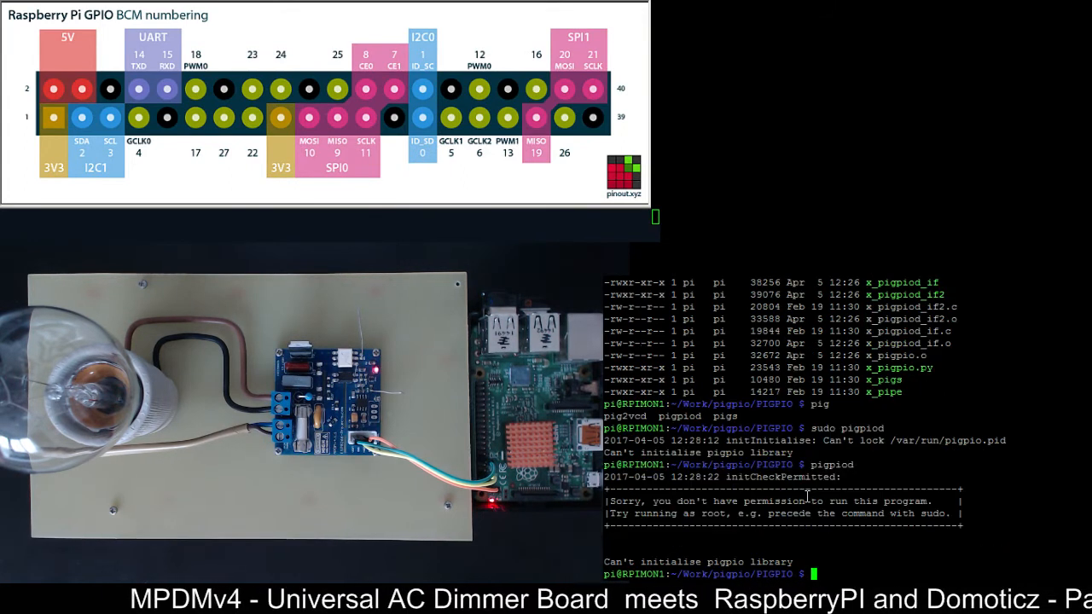
type("pigpiod")
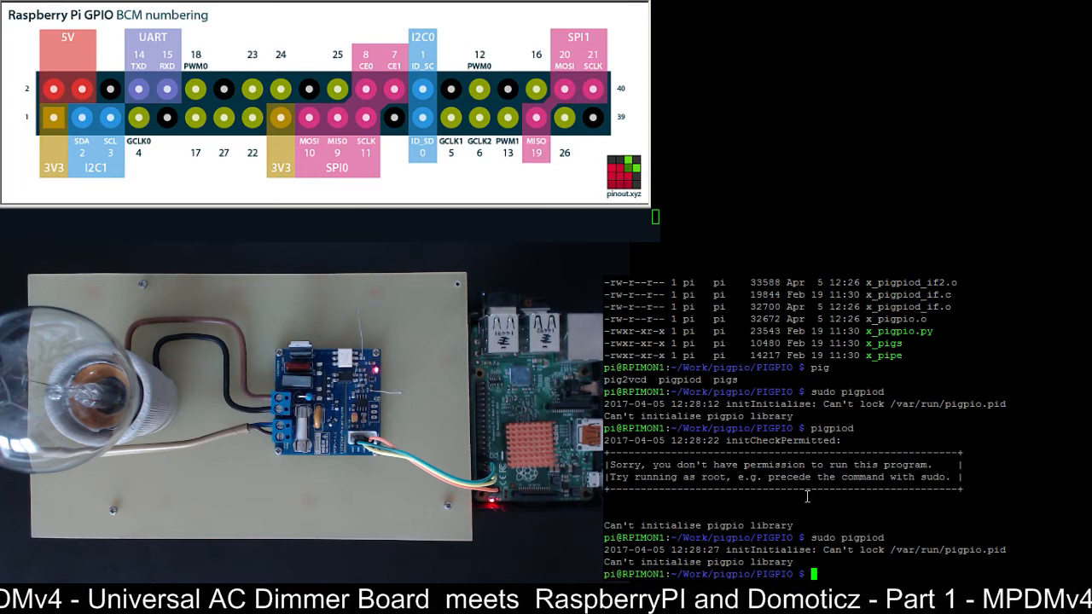
Find and kill stale pigpiod process 1972, restart the daemon, and clear the screen.
type("ps aux")
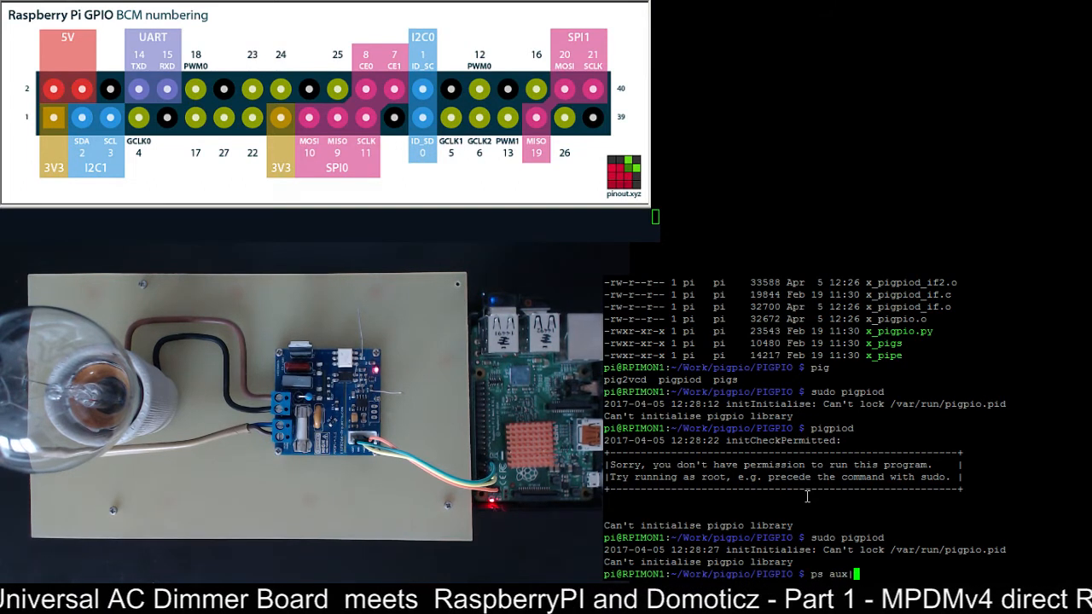
type("|grep pig")
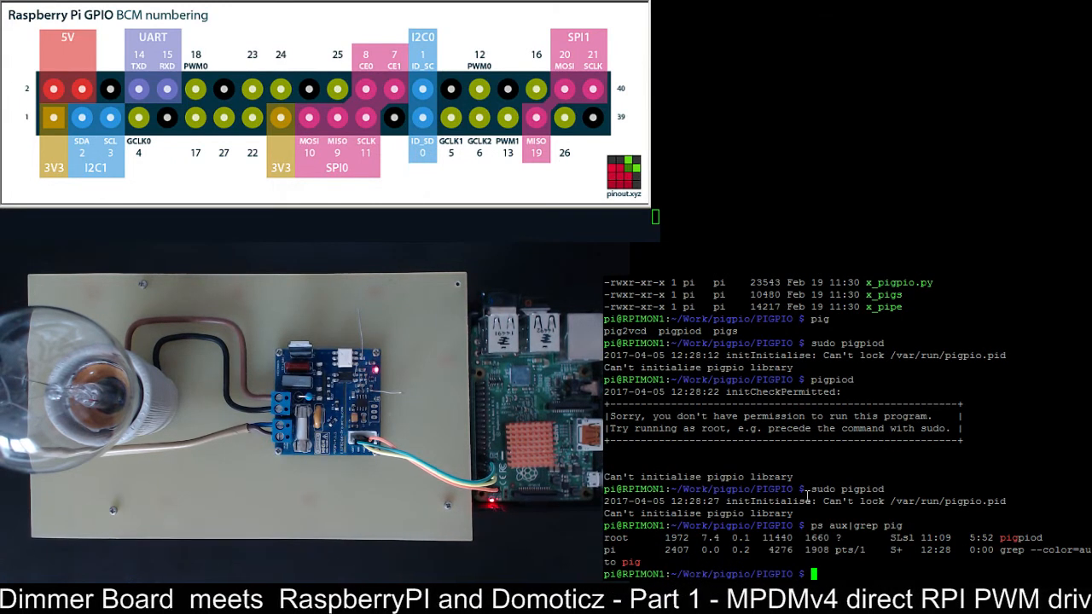
type("kill")
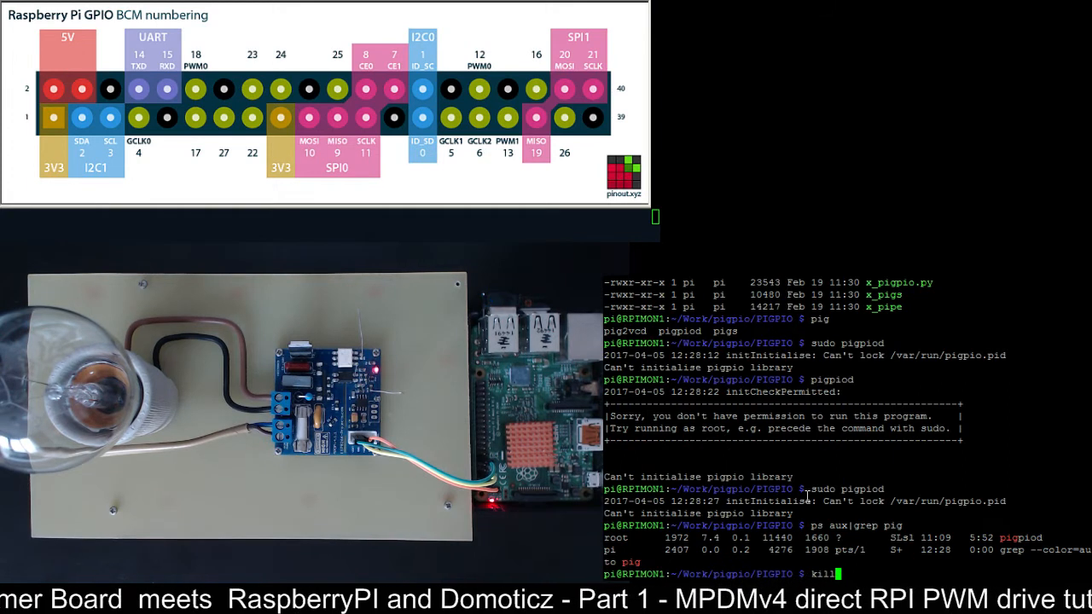
type("1972")
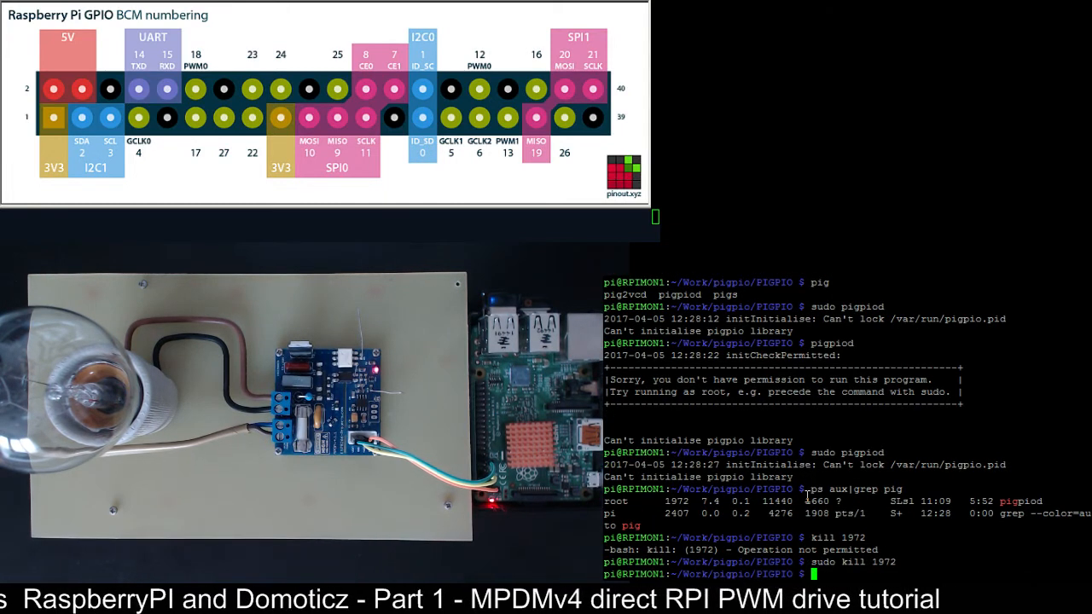
type("ps aux|grep pig")
type("ck")
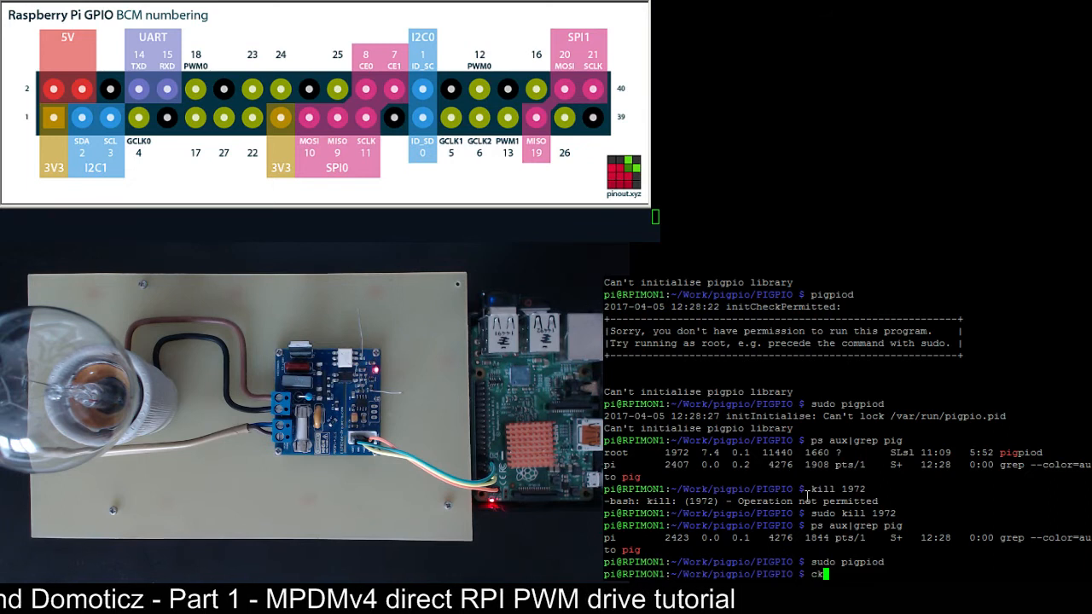
type("lear")
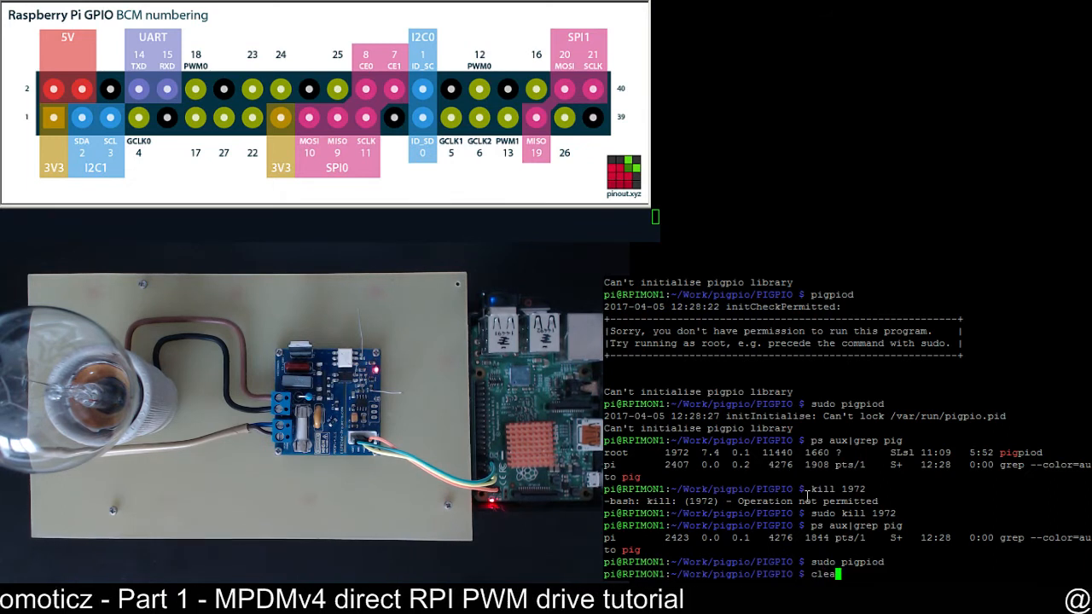
key("Return")
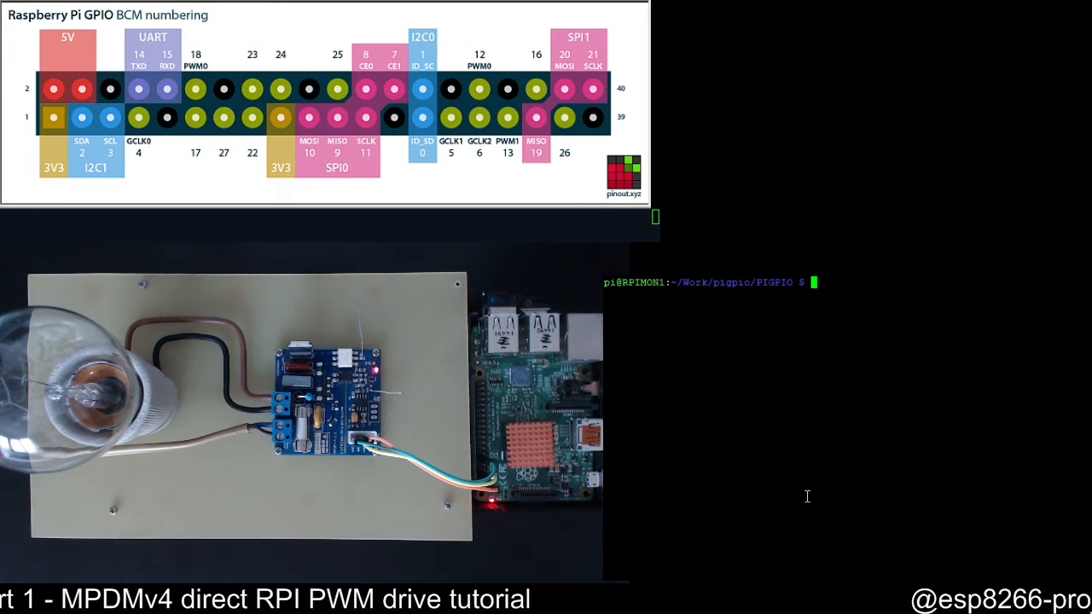
Launch ./test.py so it connects to pigpiod and prompts for a dimmer value.
type("./test.py")
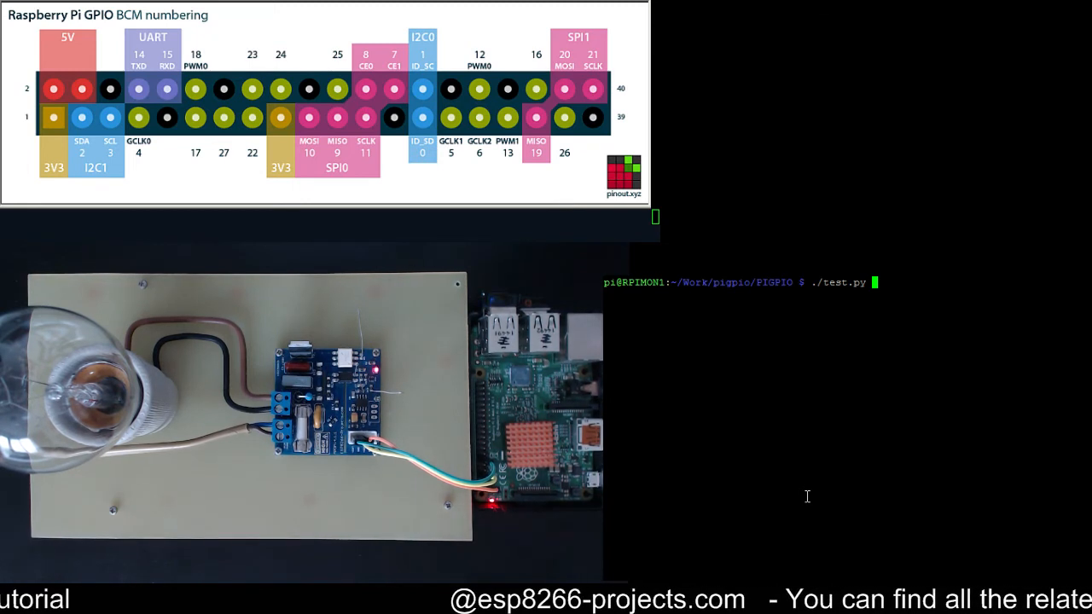
key("Return")
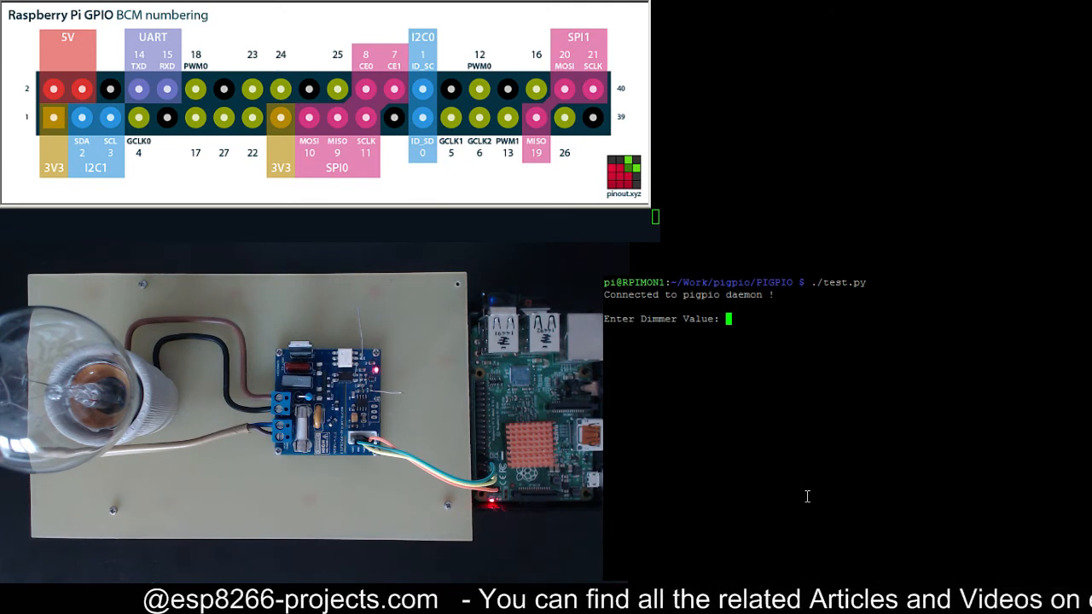
Enter rising dimmer values from 500 through 650, 700, 720, 780 up to 820.
type("500")
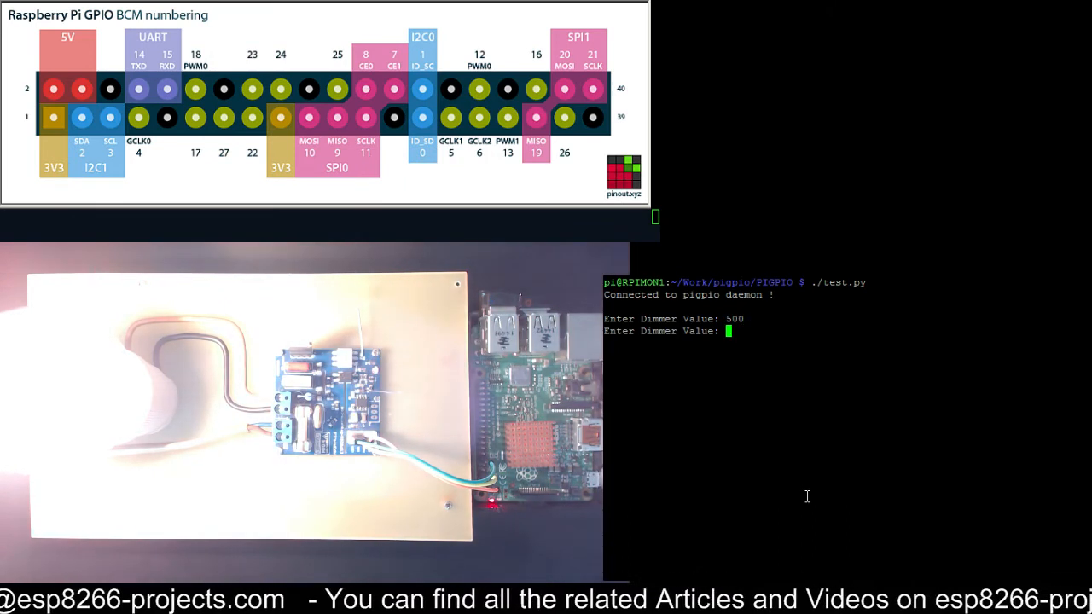
type("550")
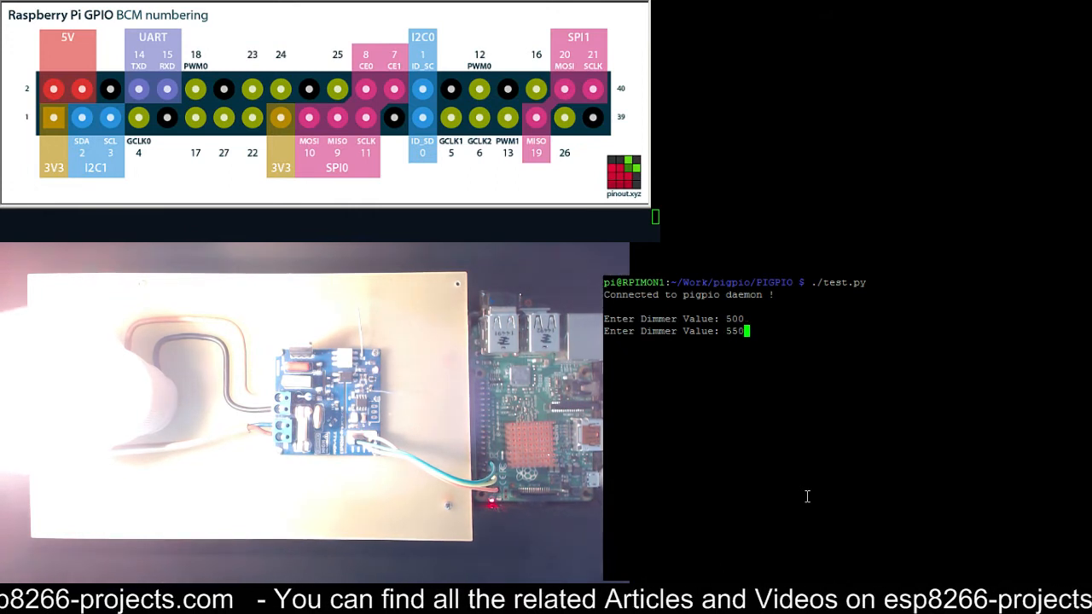
key("Return")
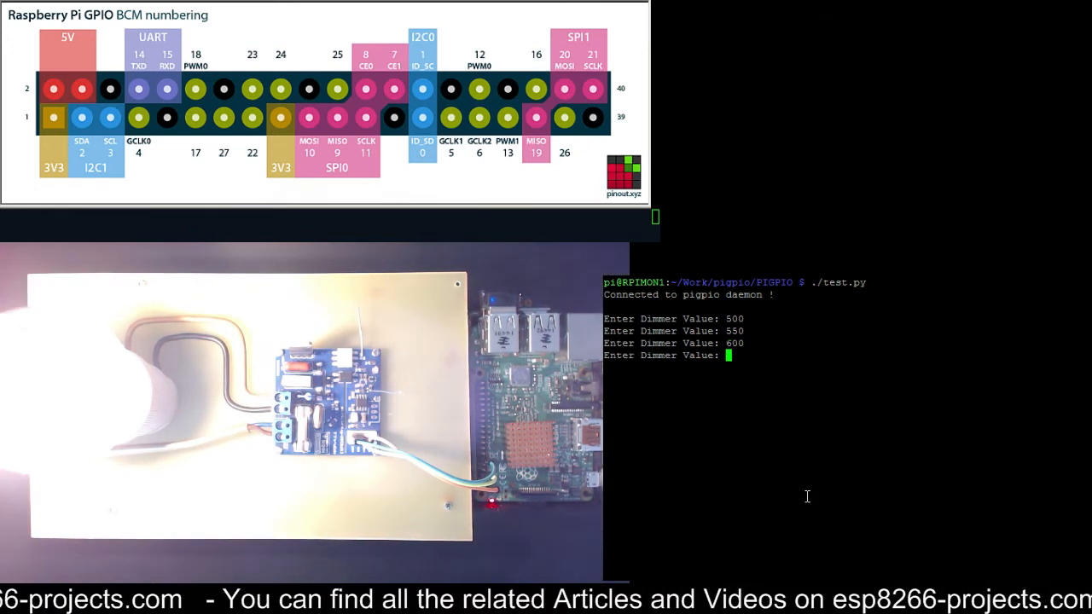
type("650")
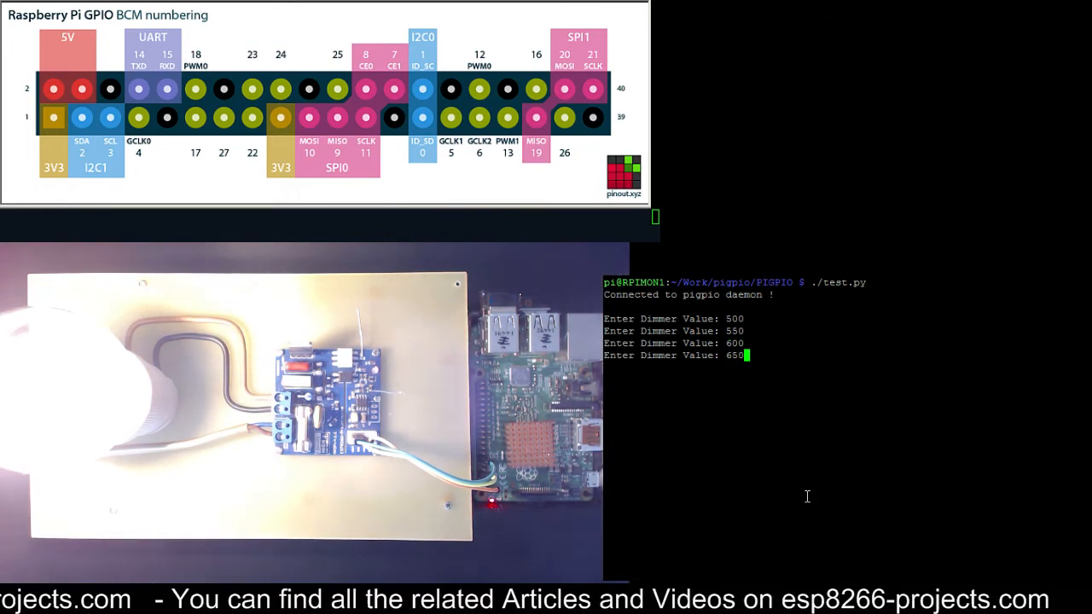
key("Return")
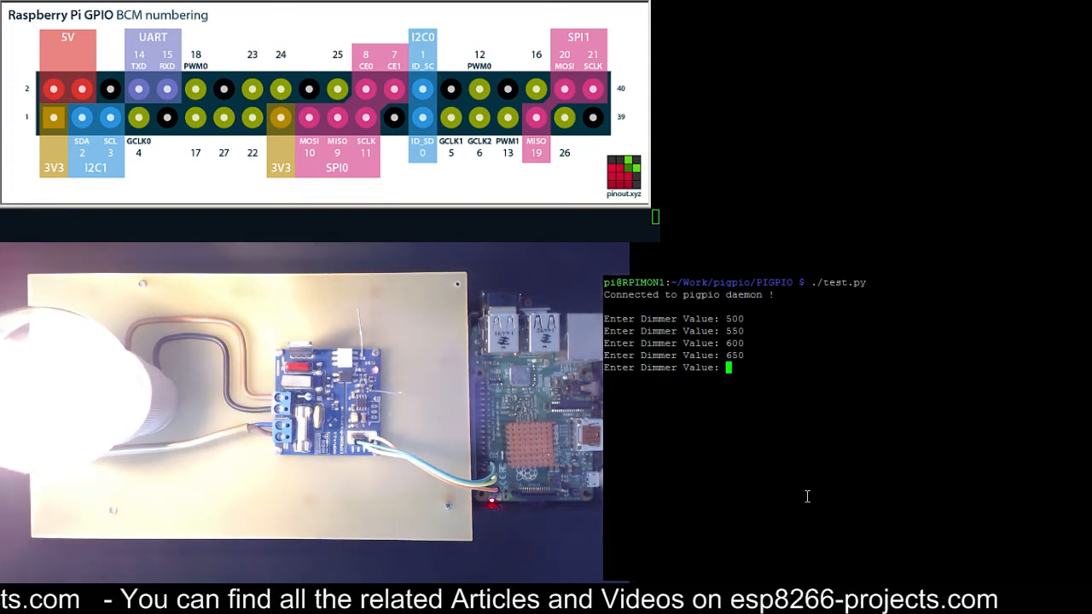
type("700")
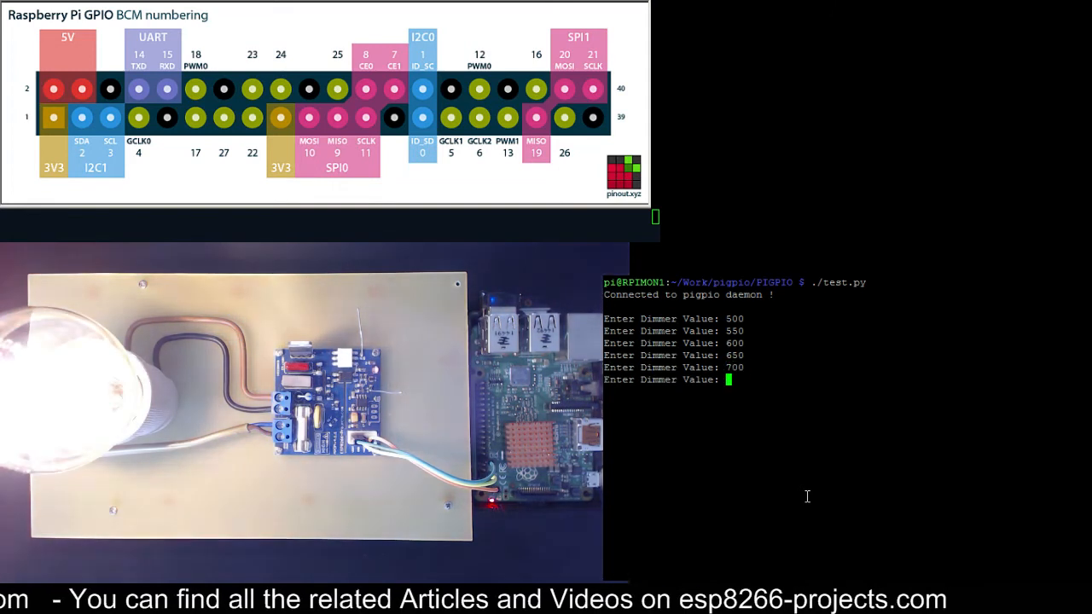
type("720")
type("750")
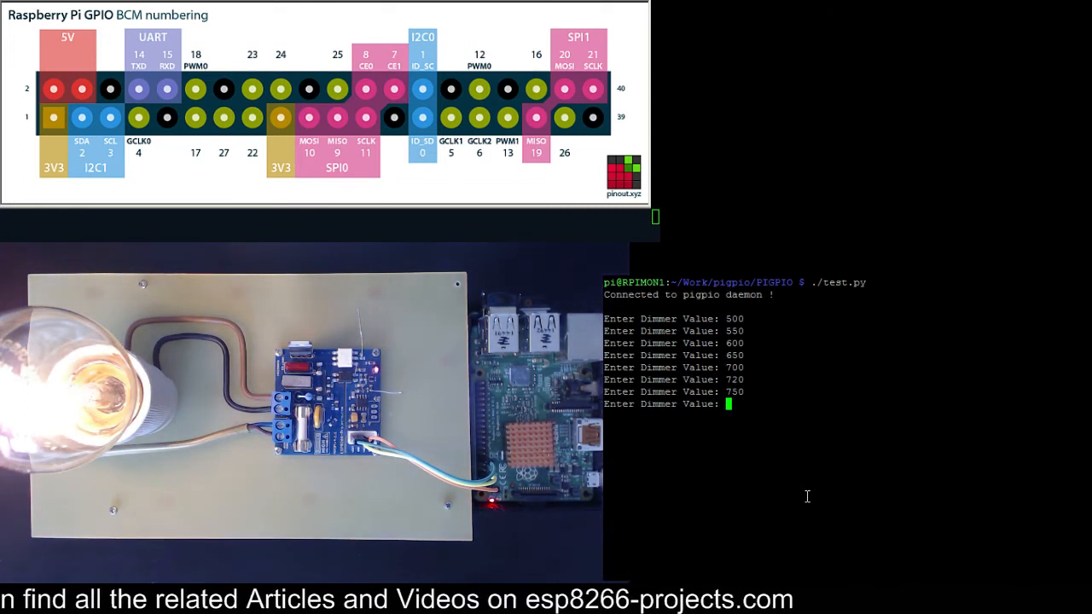
type("780")
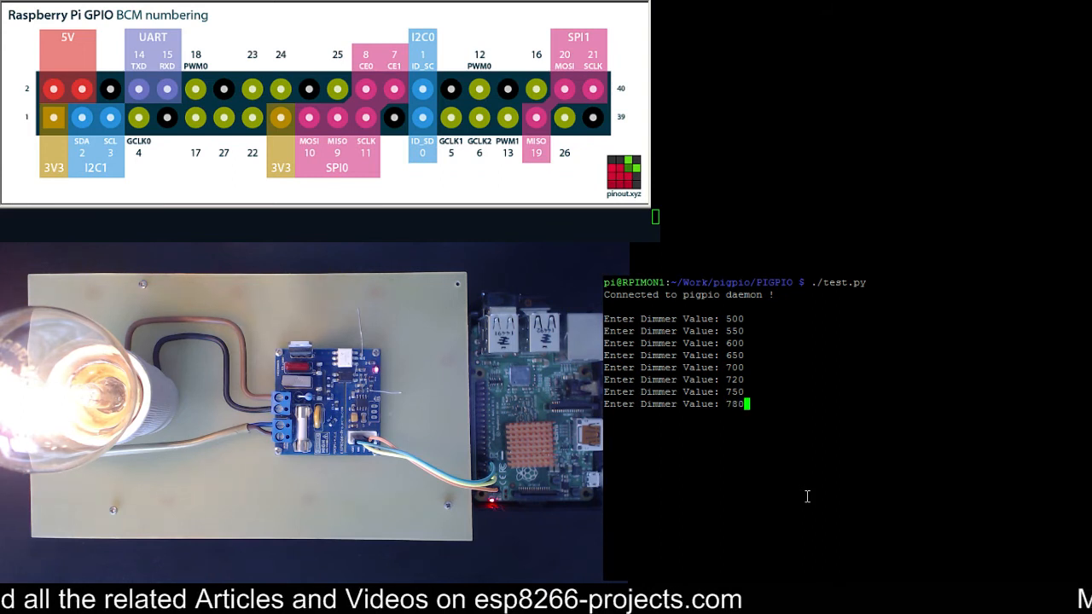
key("Return")
type("8")
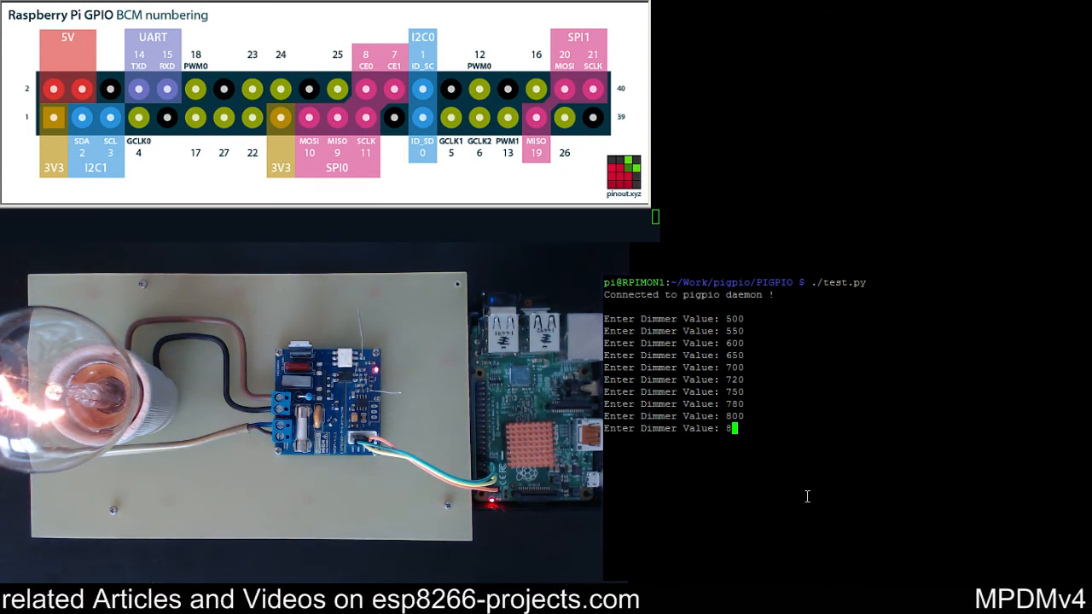
type("20")
key("Return")
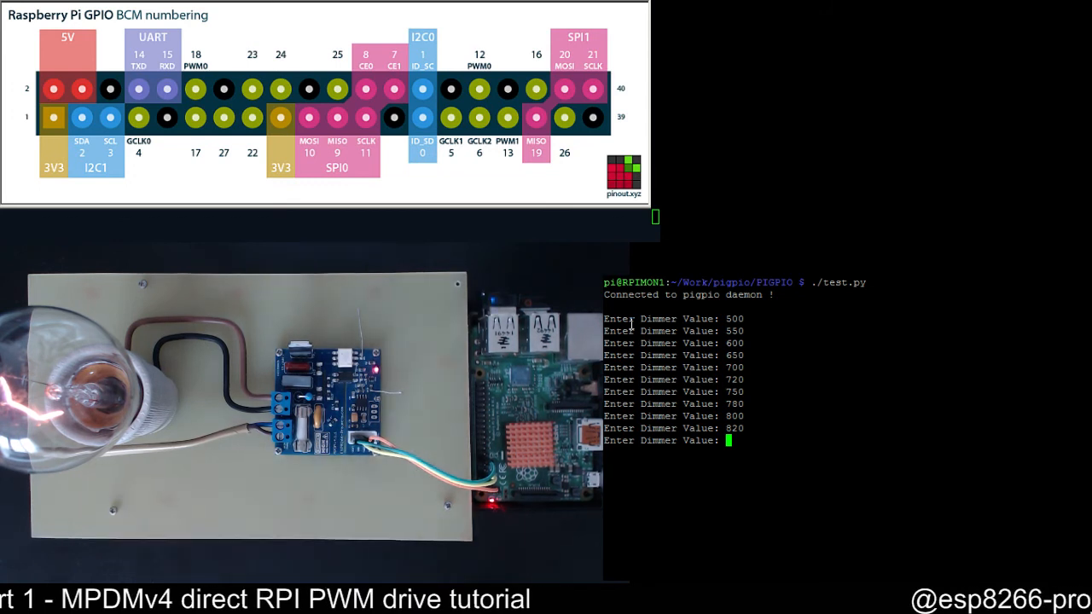
Enter dimmer values 840, 850 and 860 until test.py exits as out of range.
type("840")
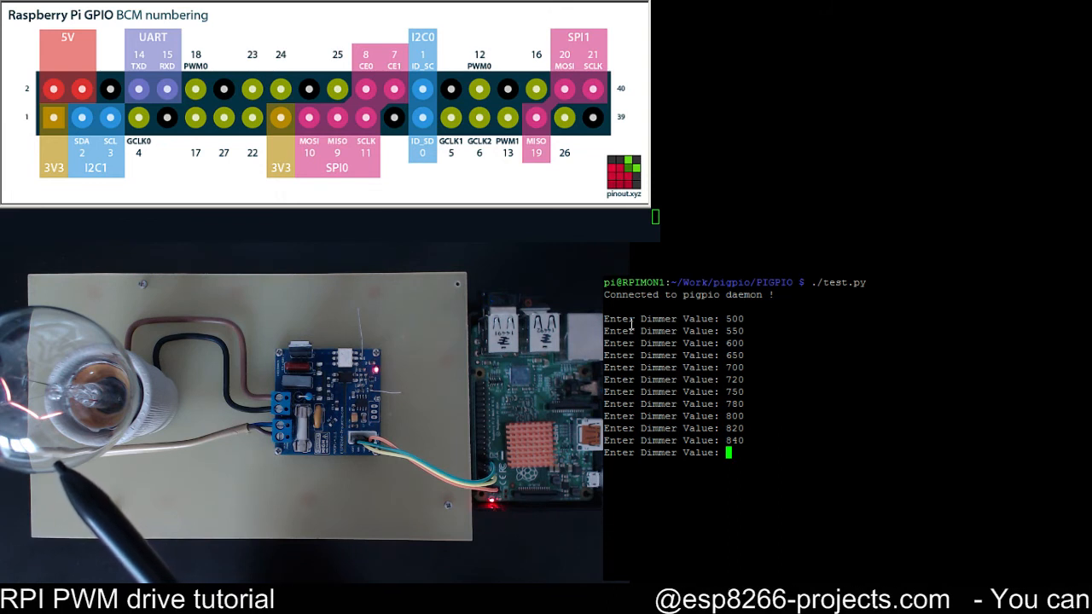
type("85")
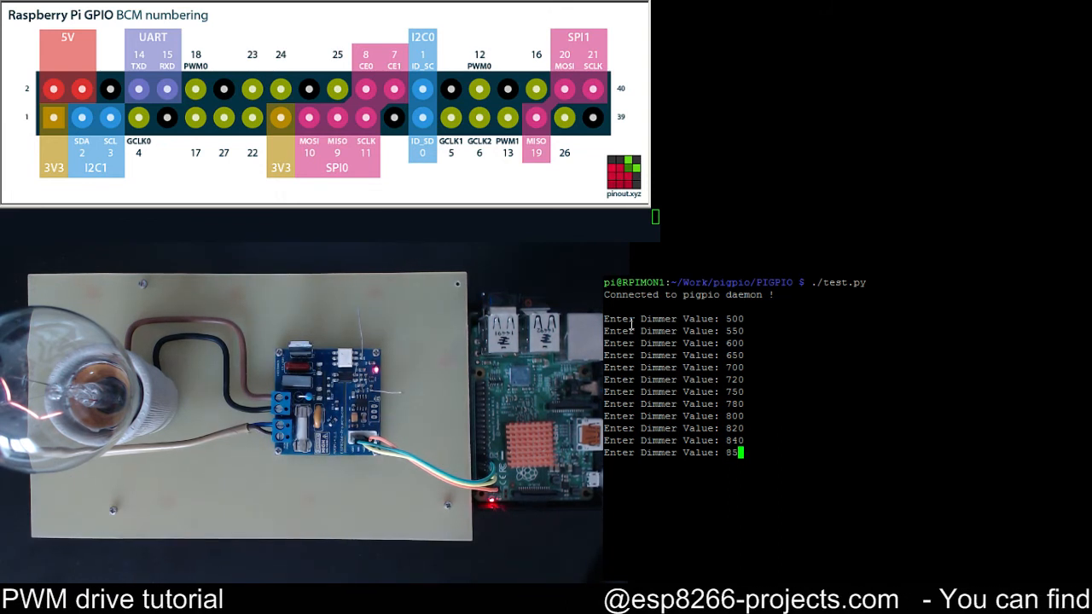
key("Return")
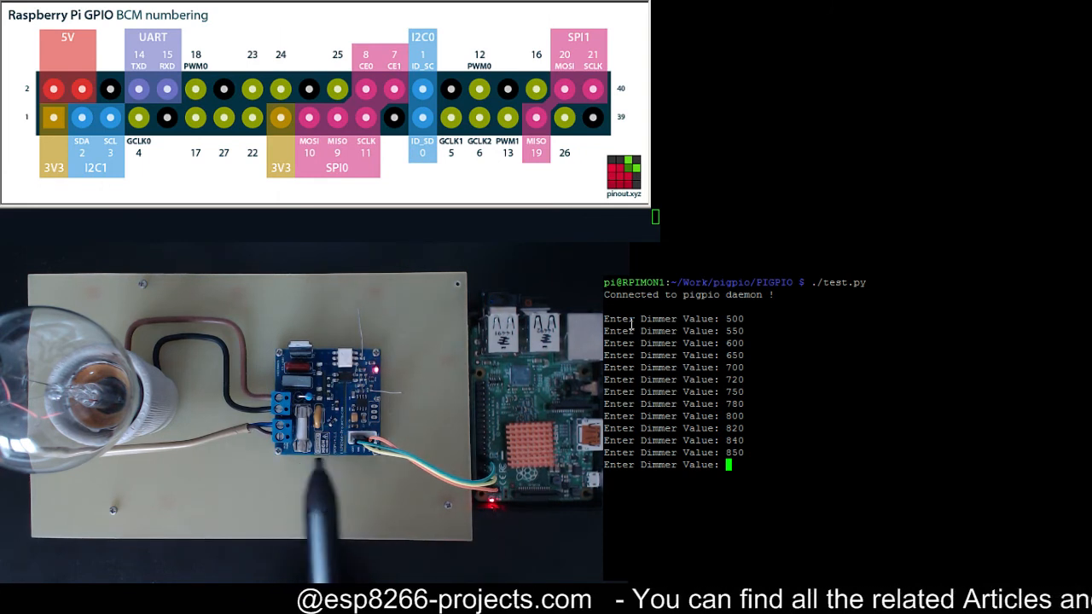
type("9")
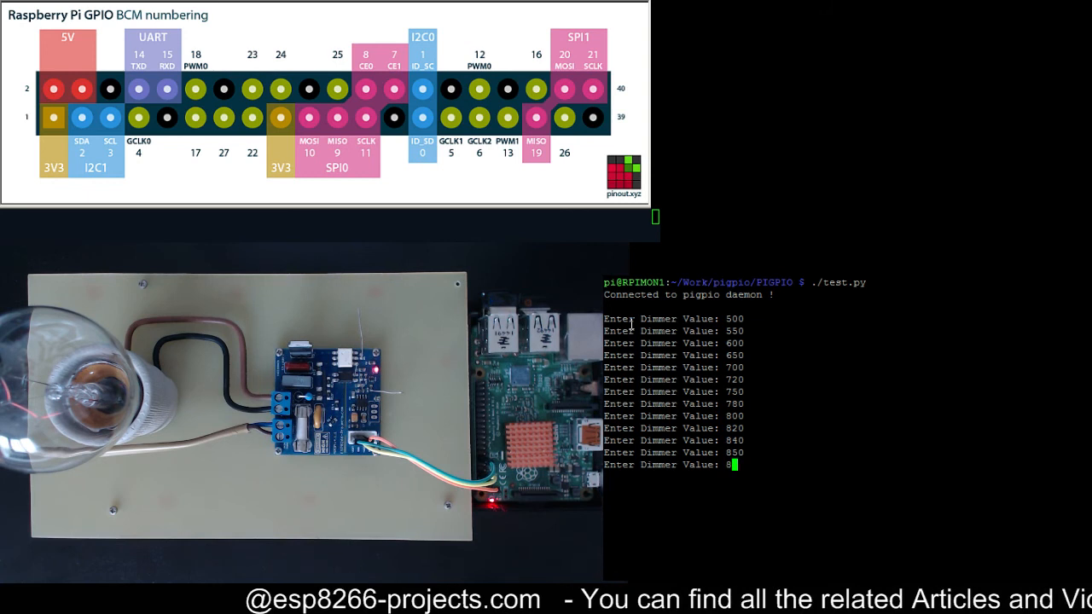
type("860")
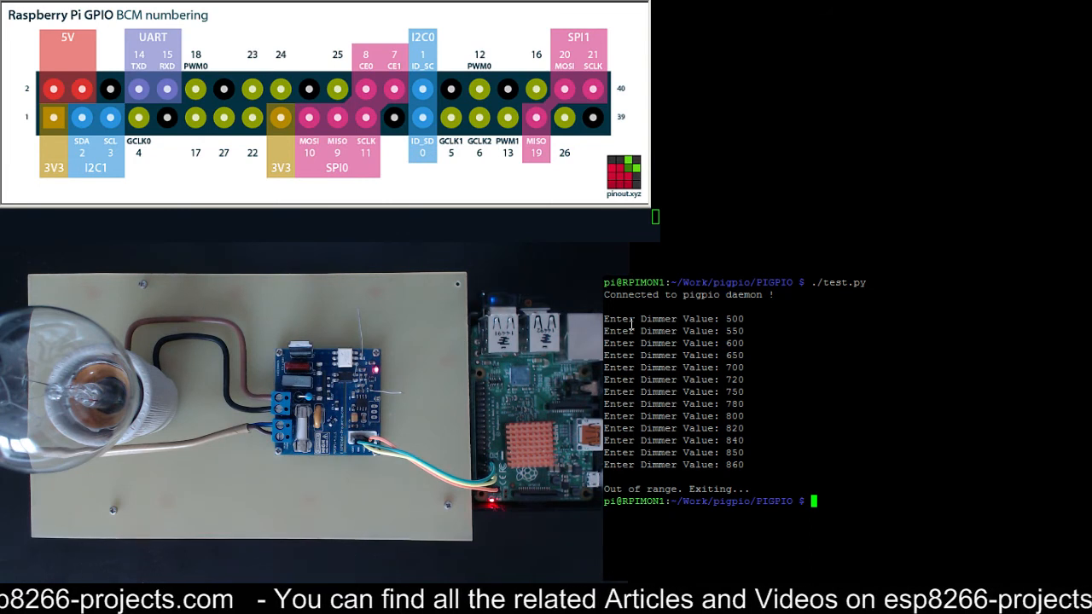
type("cat test.py")
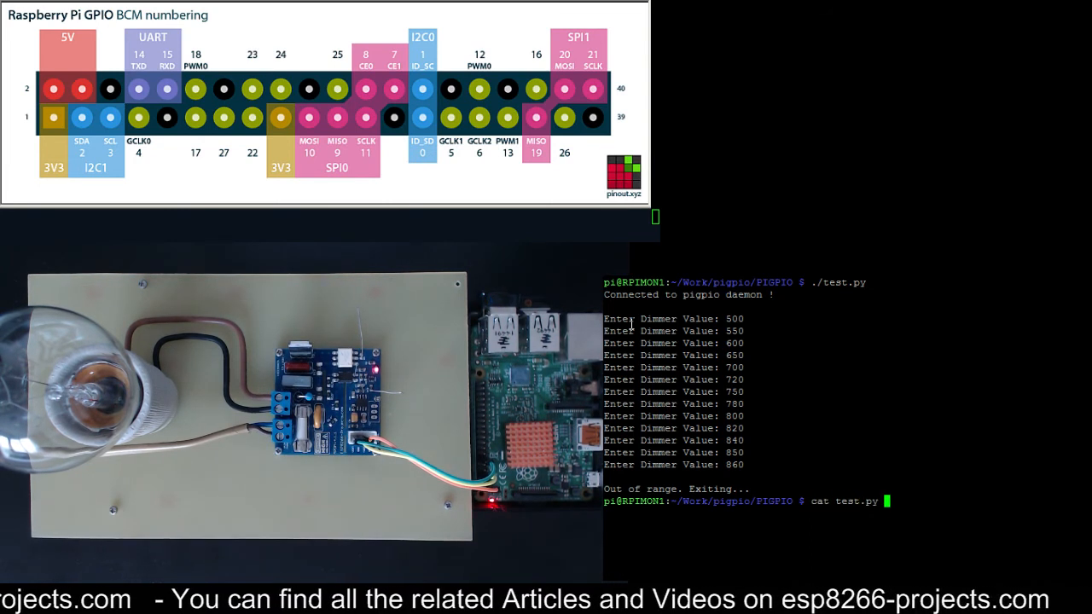
Print test.py's source and scroll to its input loop and hardware PWM calls.
key("Return")
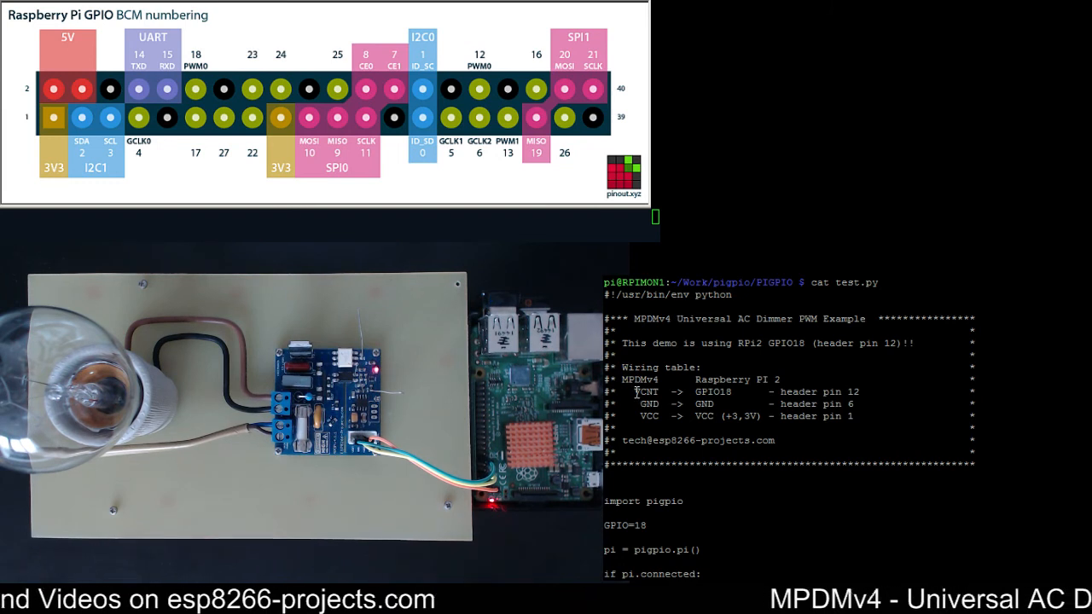
double_click(646, 391)
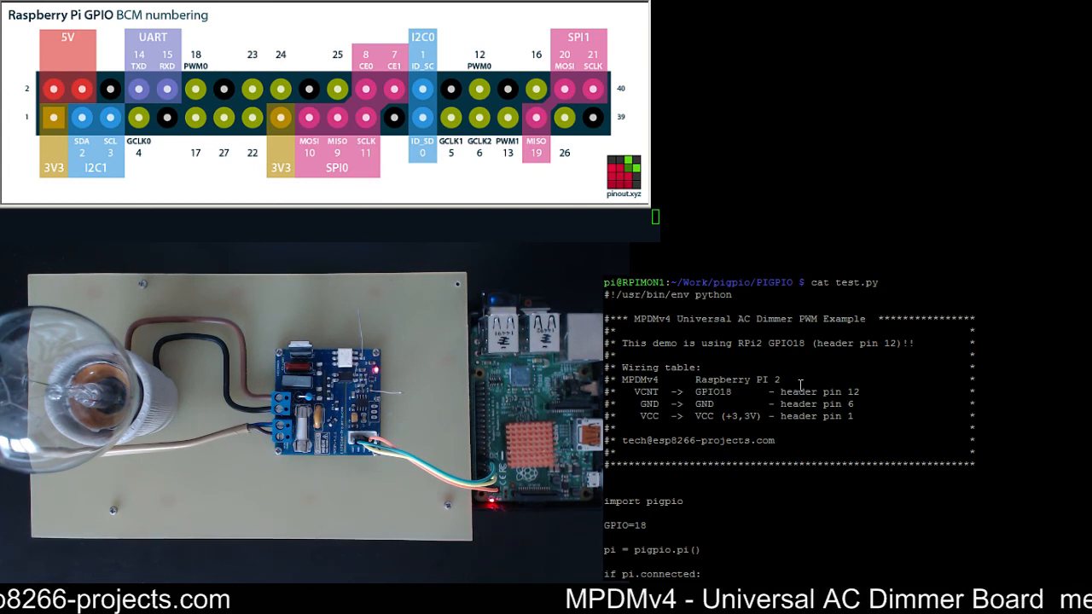
double_click(821, 391)
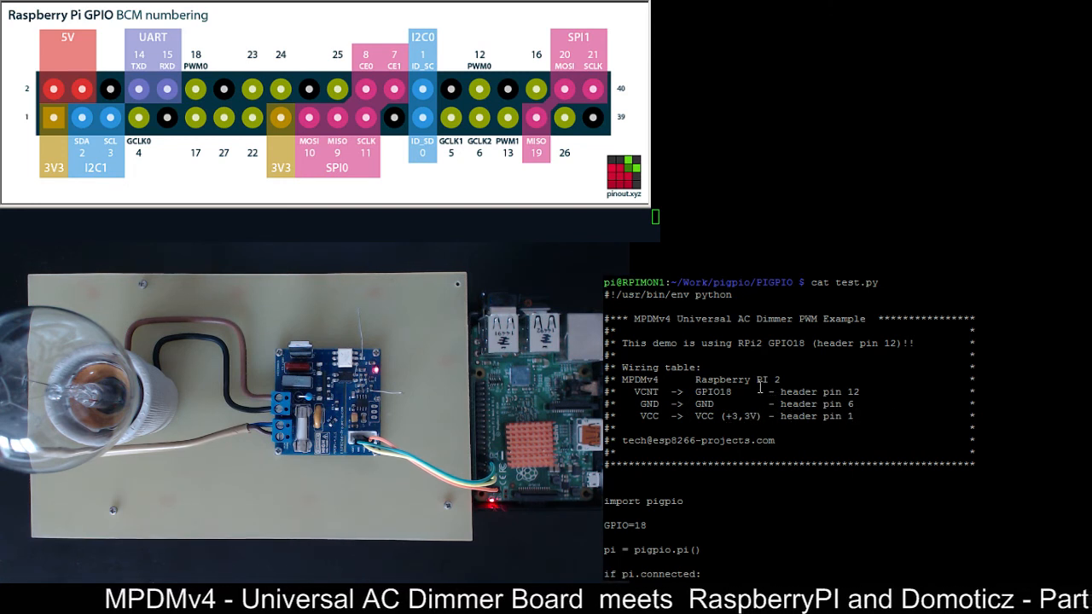
scroll("down", 3)
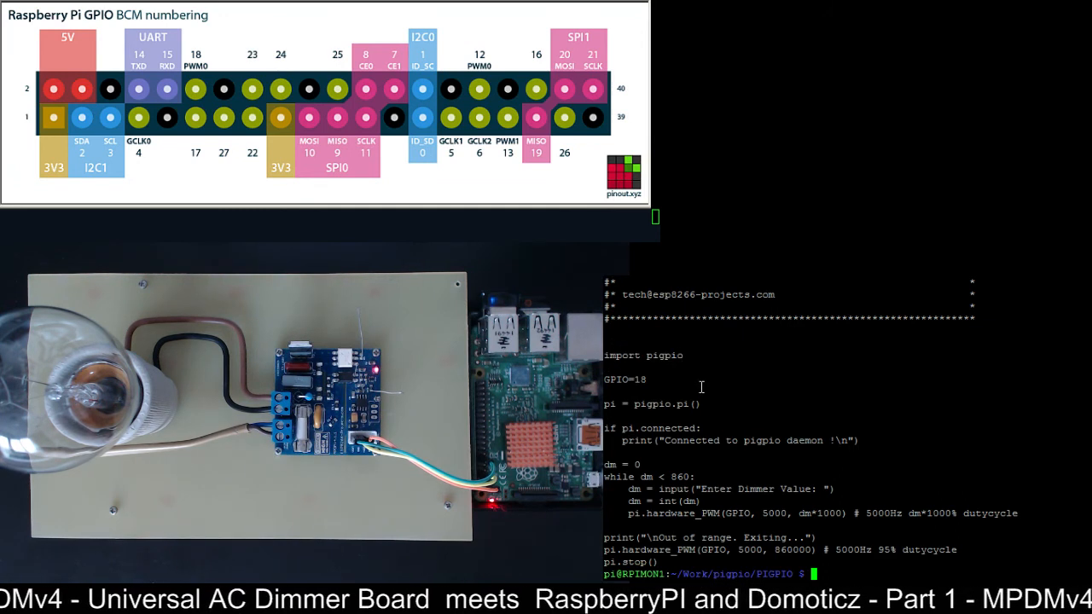
double_click(618, 380)
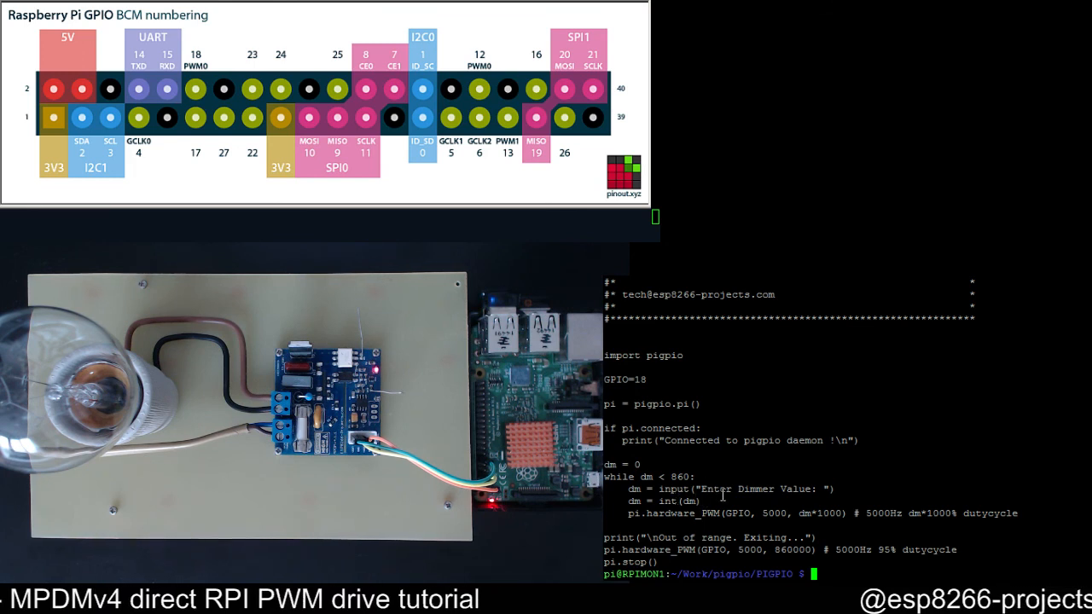
double_click(676, 476)
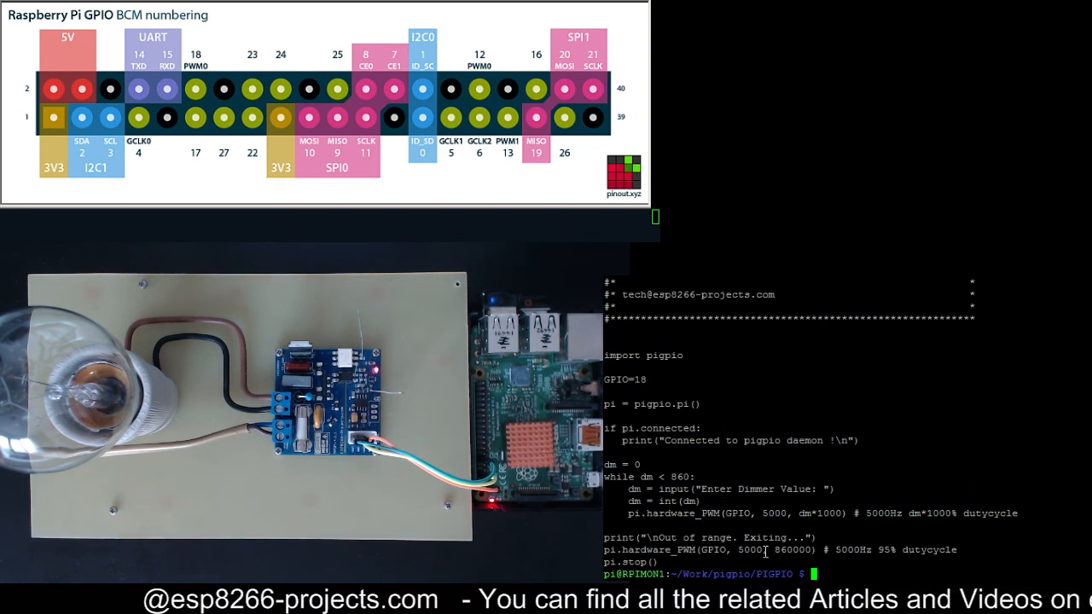
double_click(729, 513)
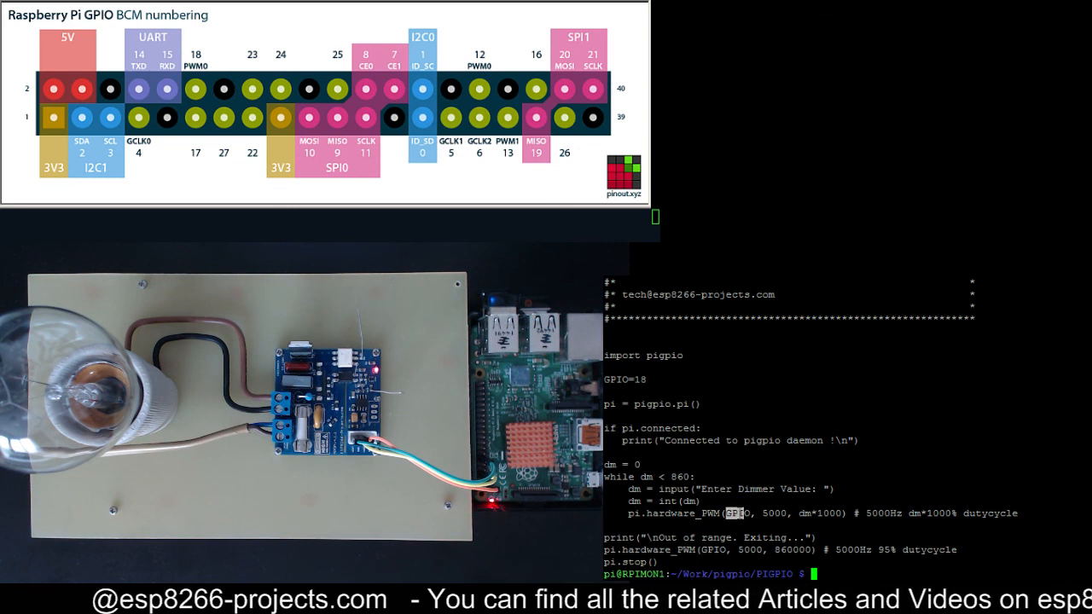